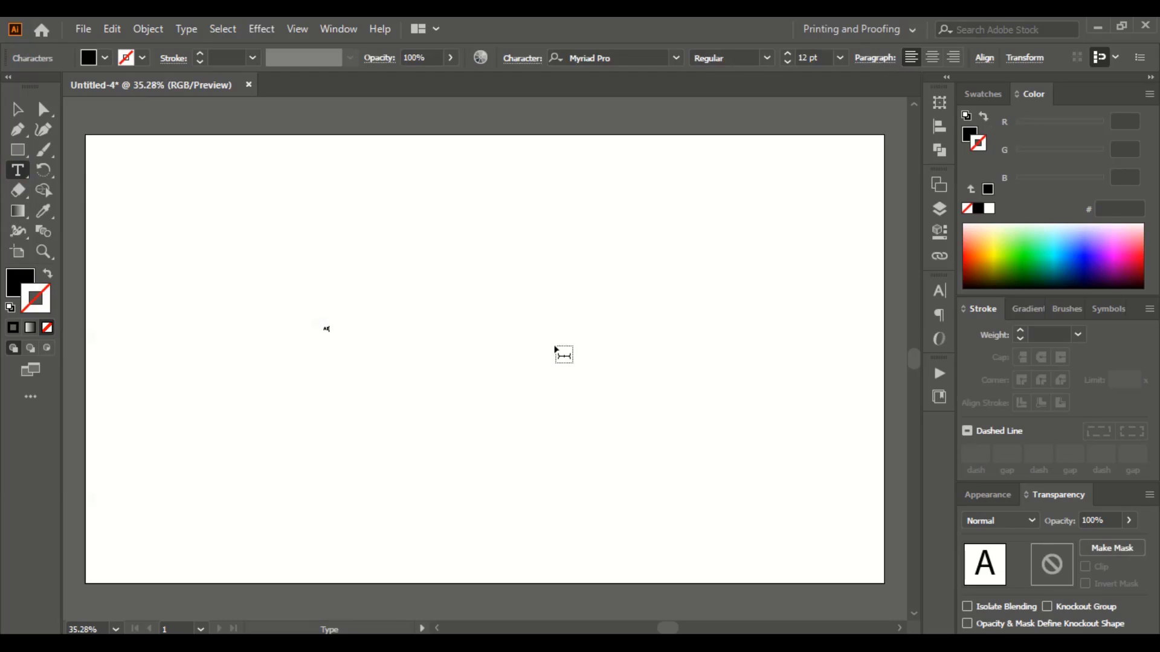
- Type ABCD on the artboard and set it in the Agoestoesan Normal font
text(ABCD)
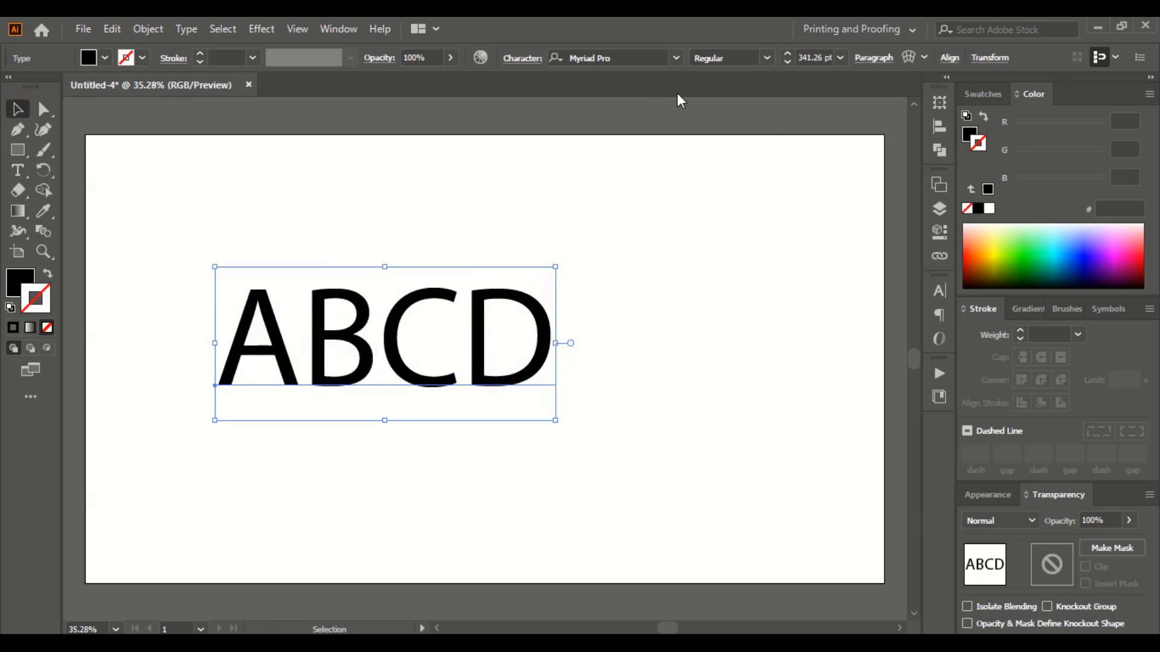
click(606, 57)
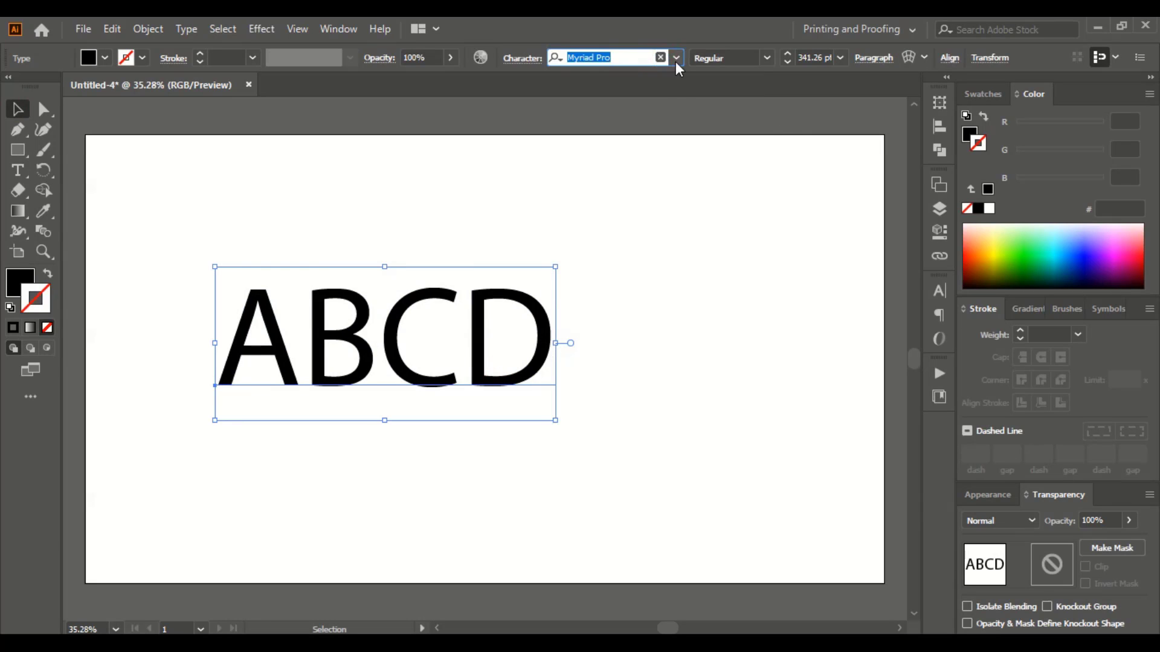
click(674, 57)
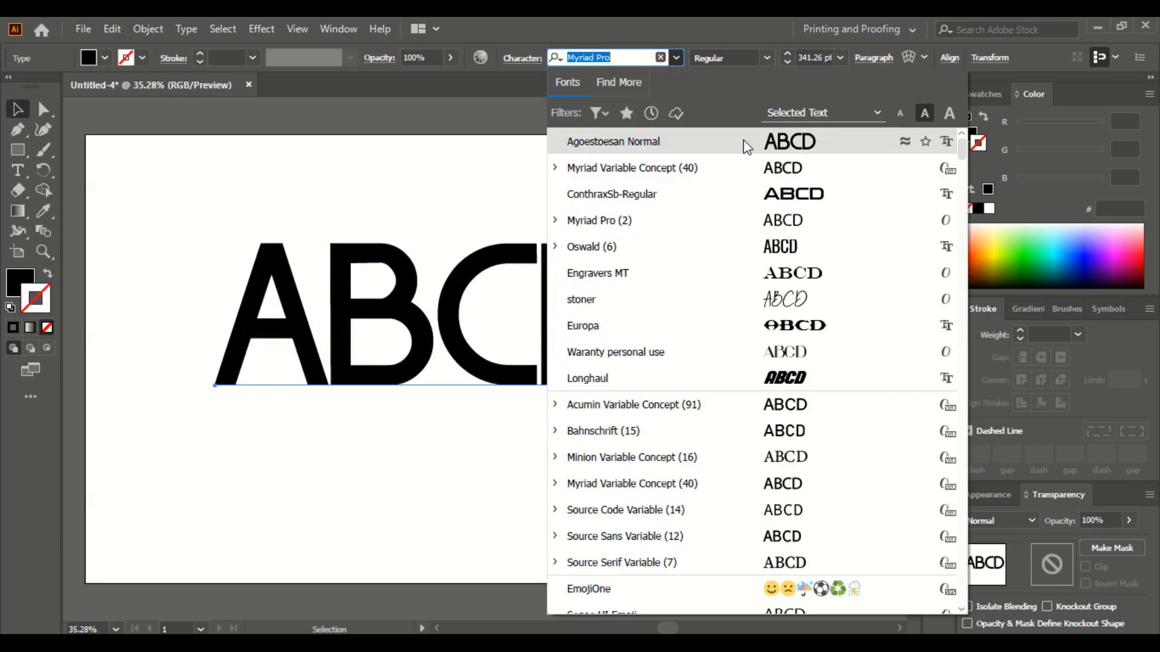
click(612, 141)
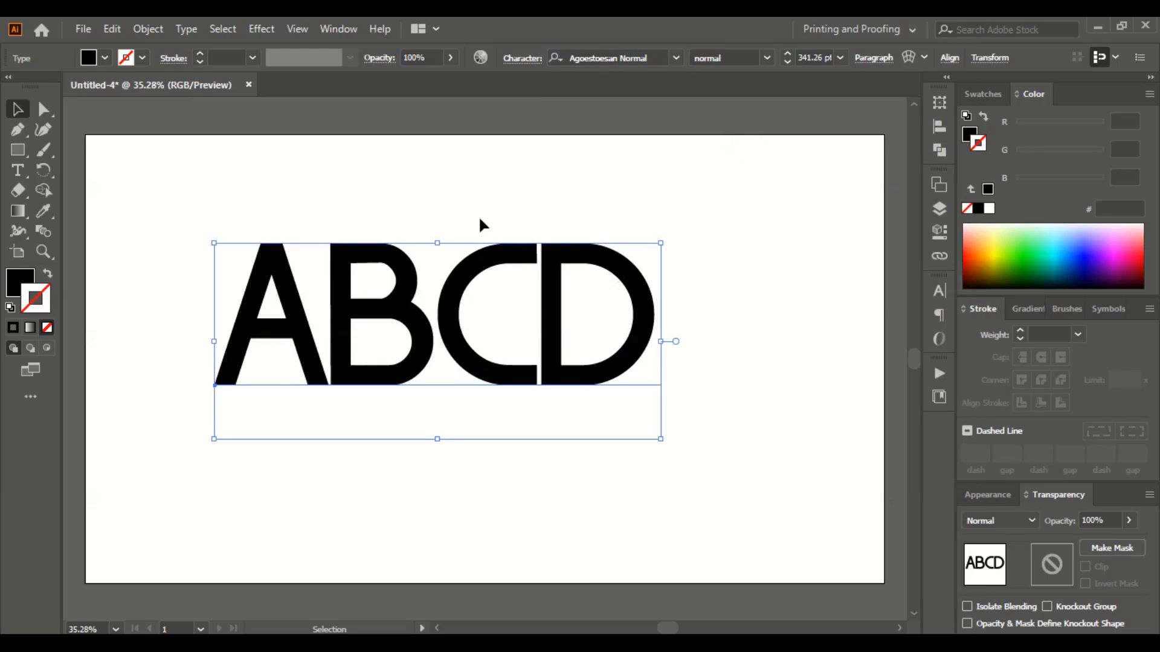
mouse_move(436, 353)
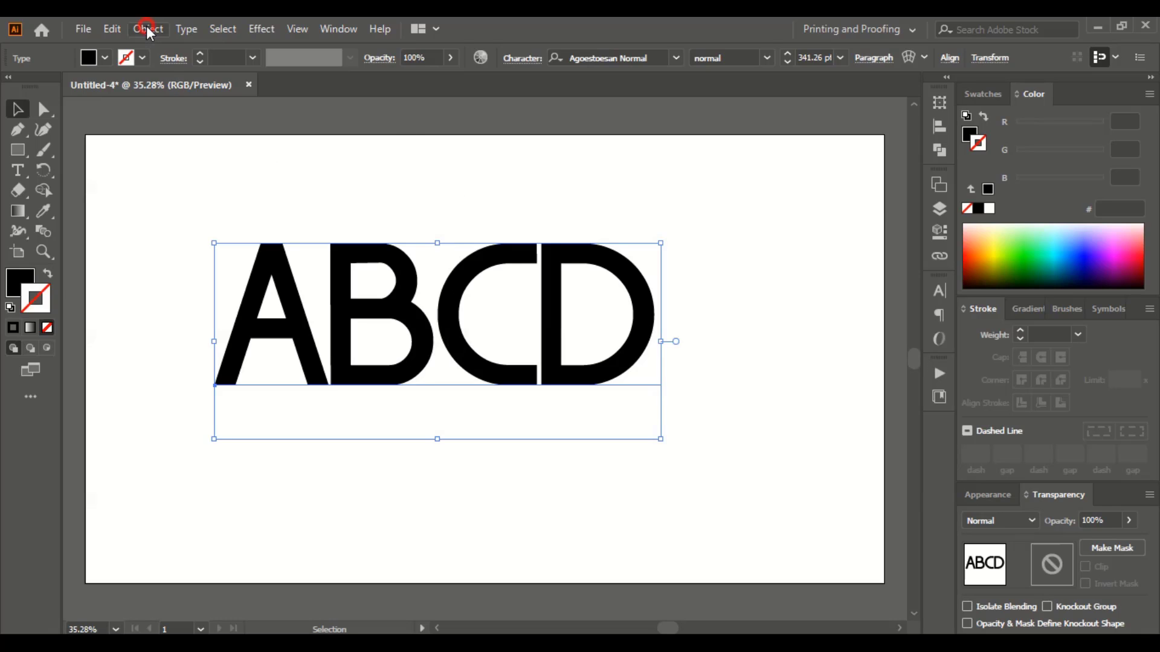
- Expand the ABCD text into vector shapes via Object > Expand with Object and Fill
click(147, 29)
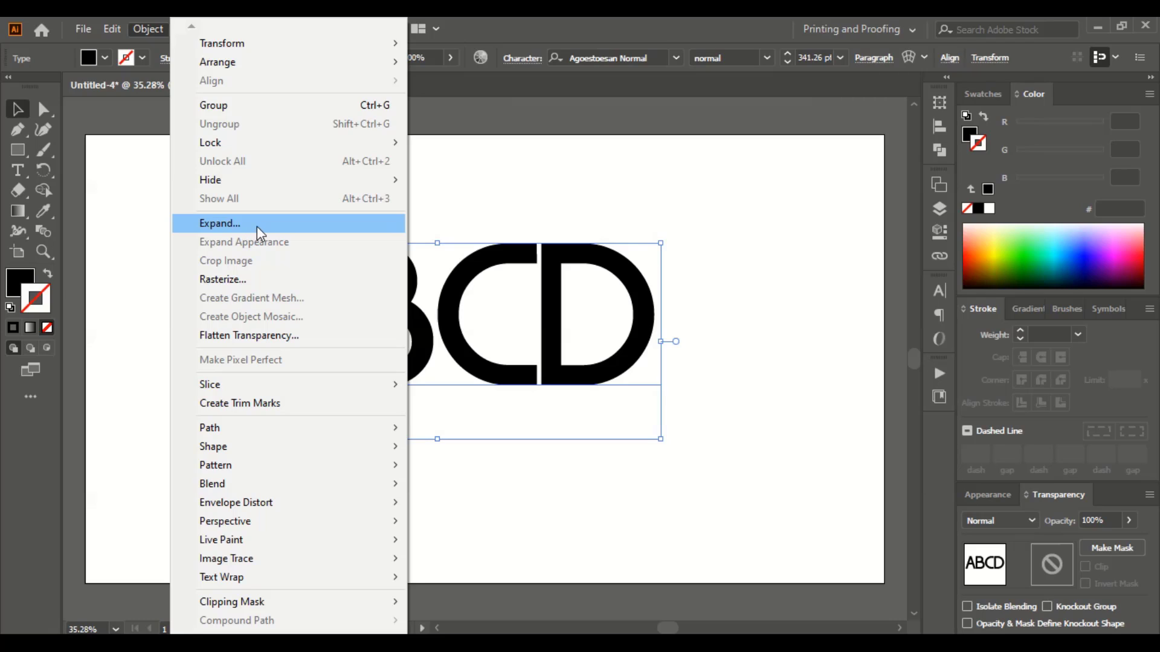
click(220, 223)
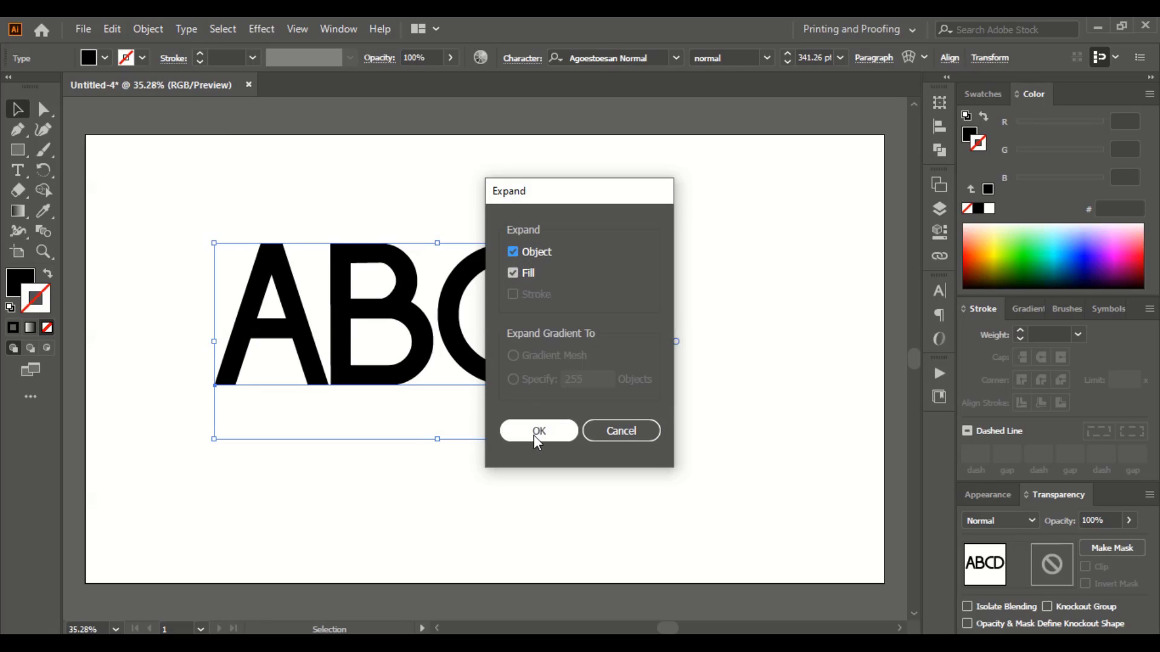
click(538, 430)
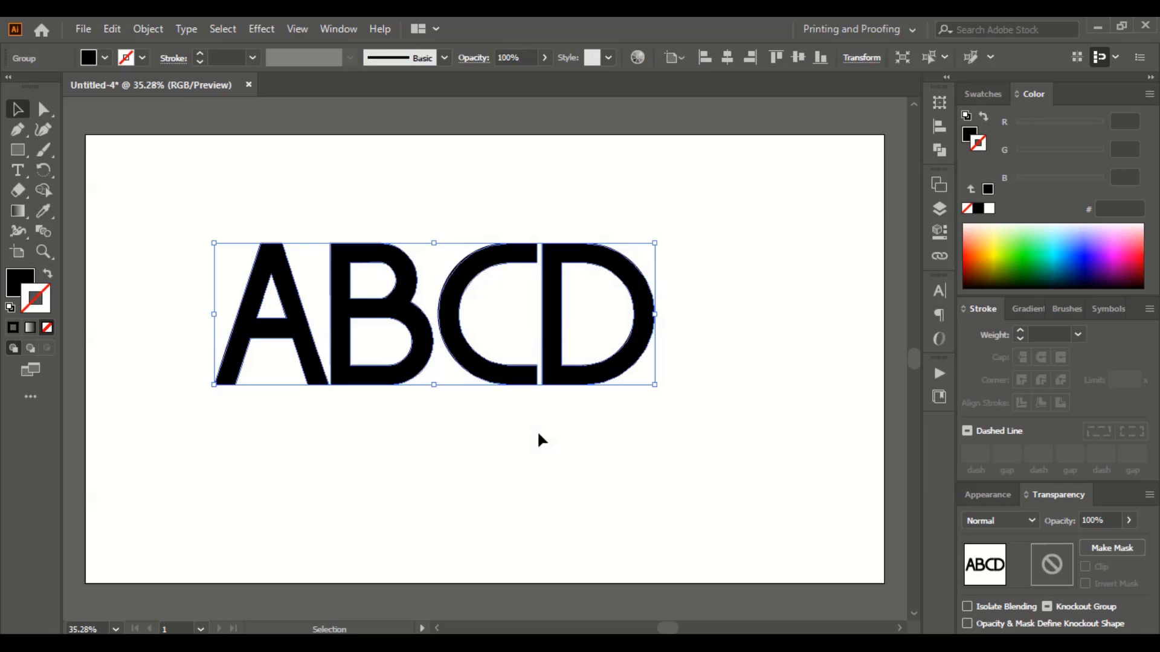
mouse_move(418, 385)
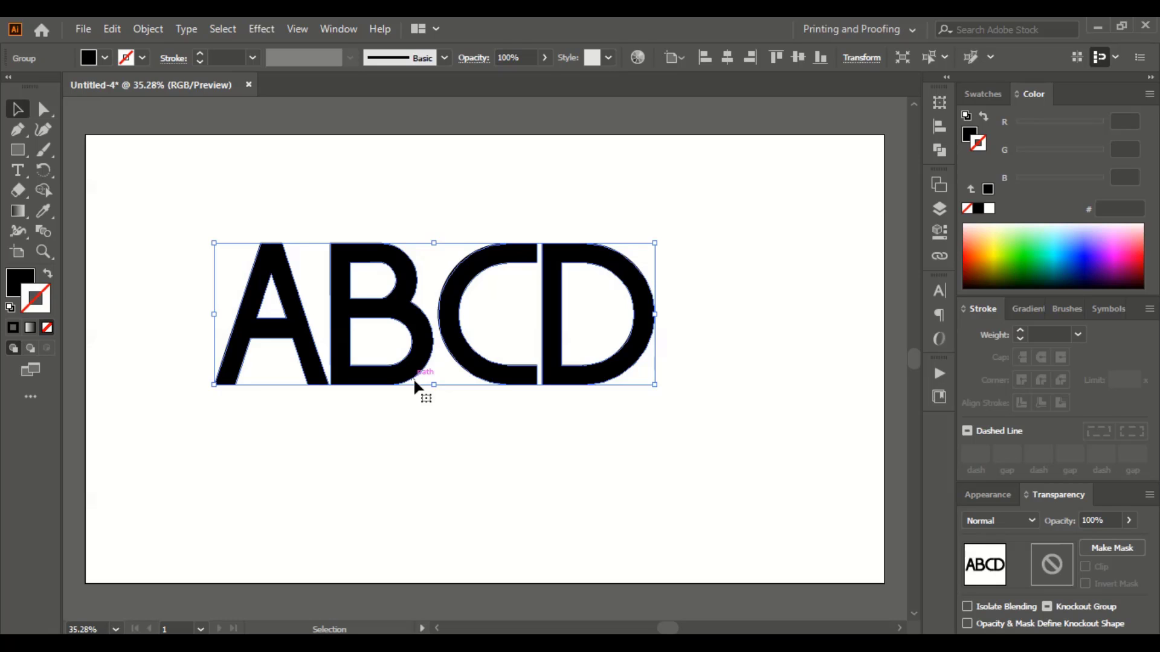
mouse_move(148, 29)
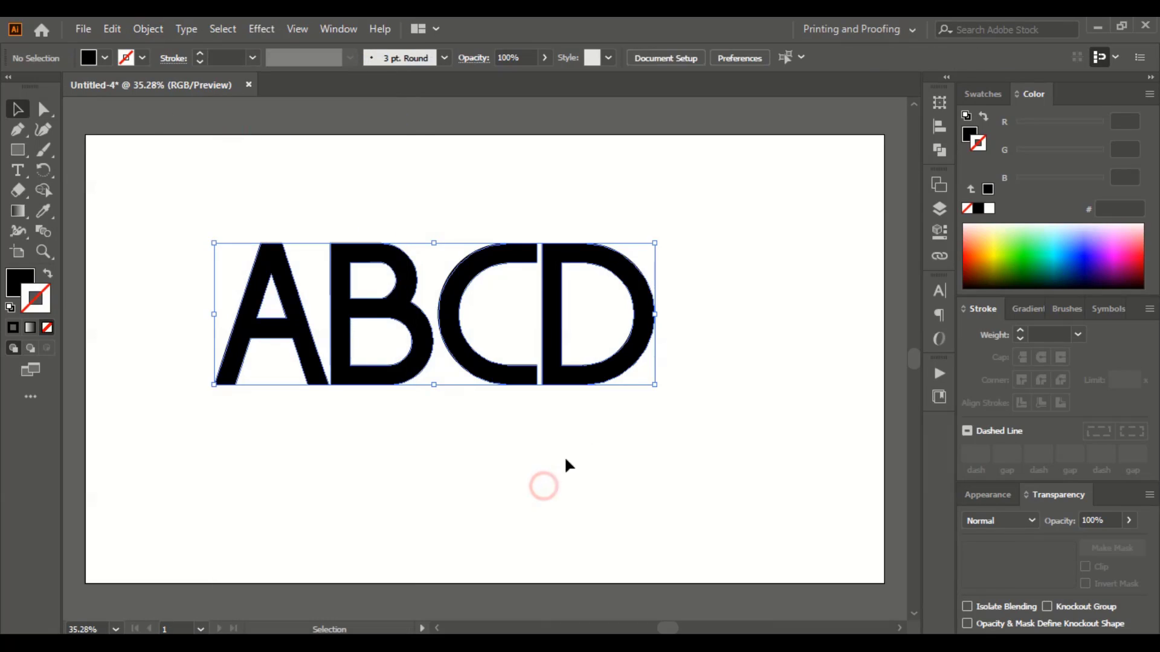
- Scale the ABCD compound path up so it spans most of the artboard
click(599, 296)
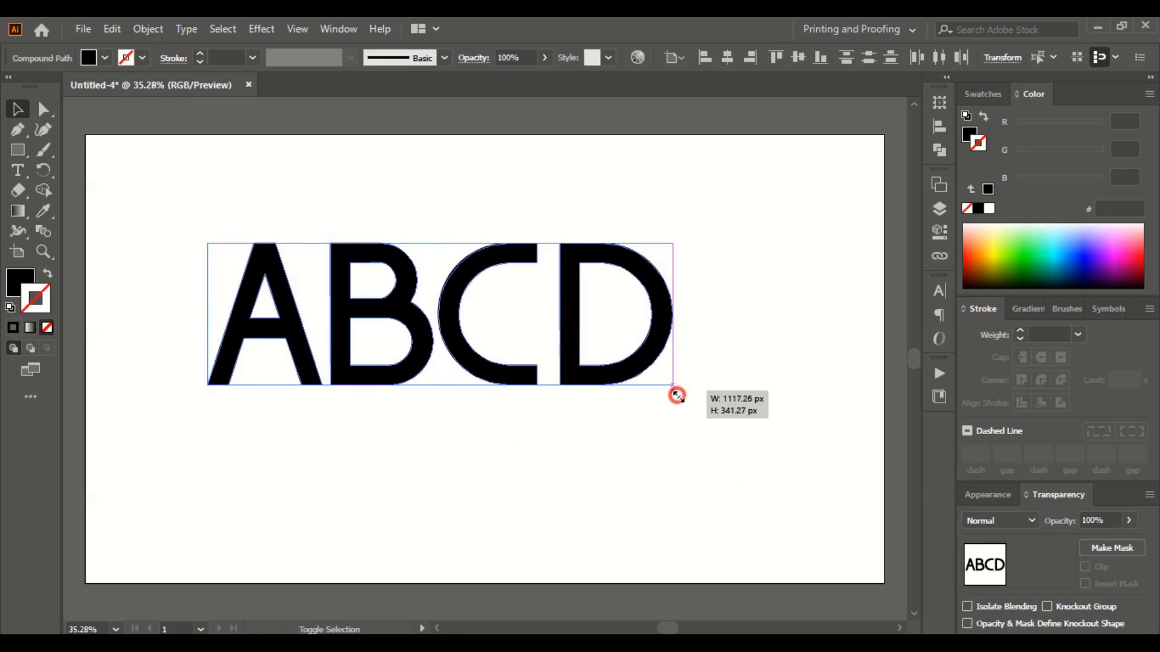
drag(675, 395, 834, 435)
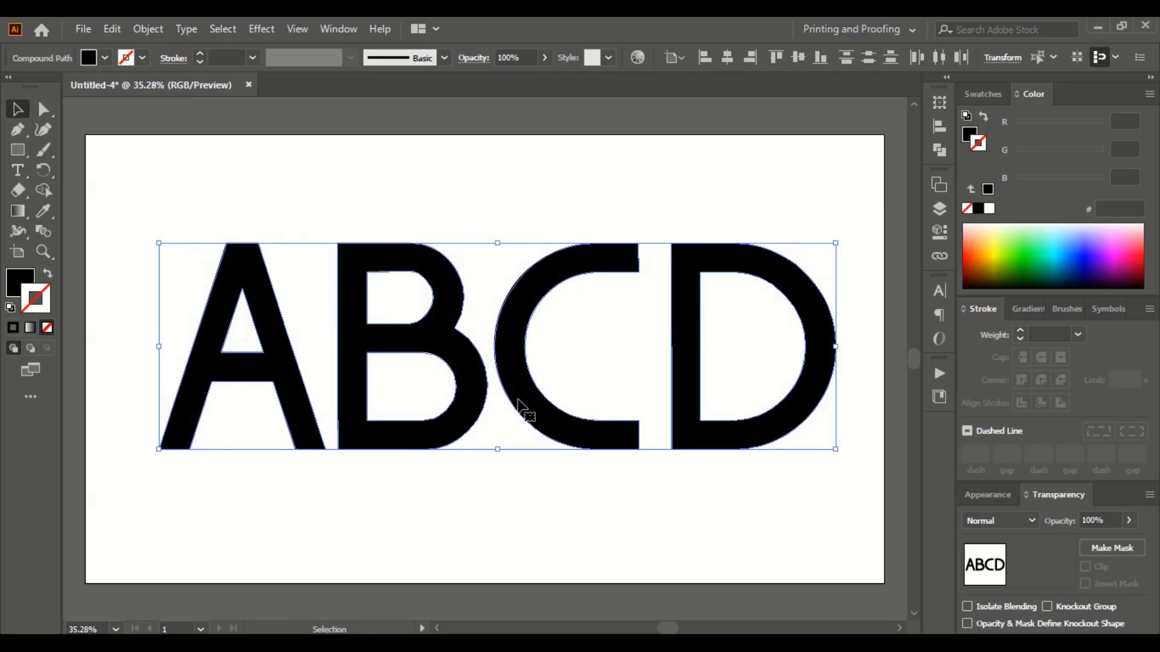
click(501, 207)
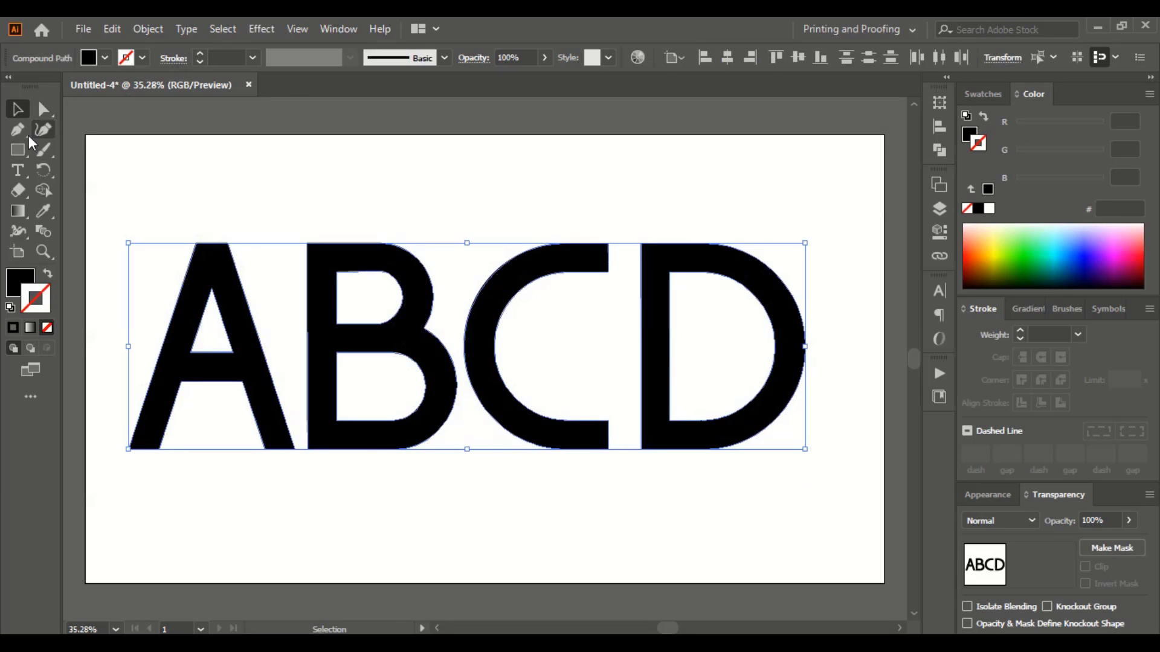
mouse_move(19, 277)
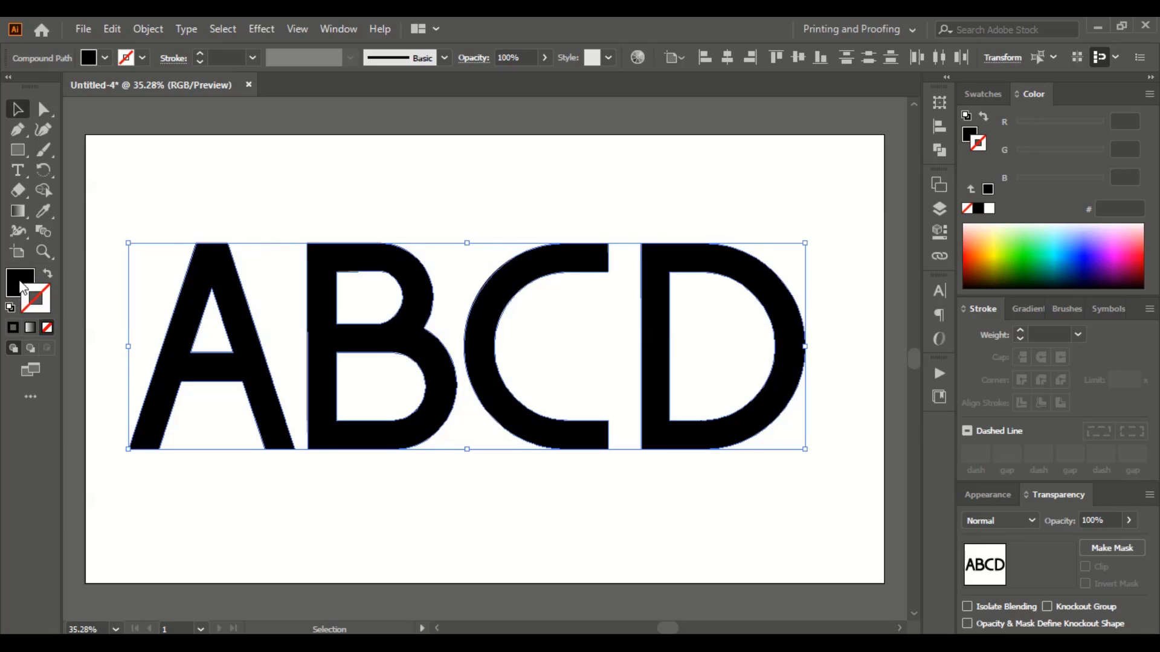
mouse_move(20, 280)
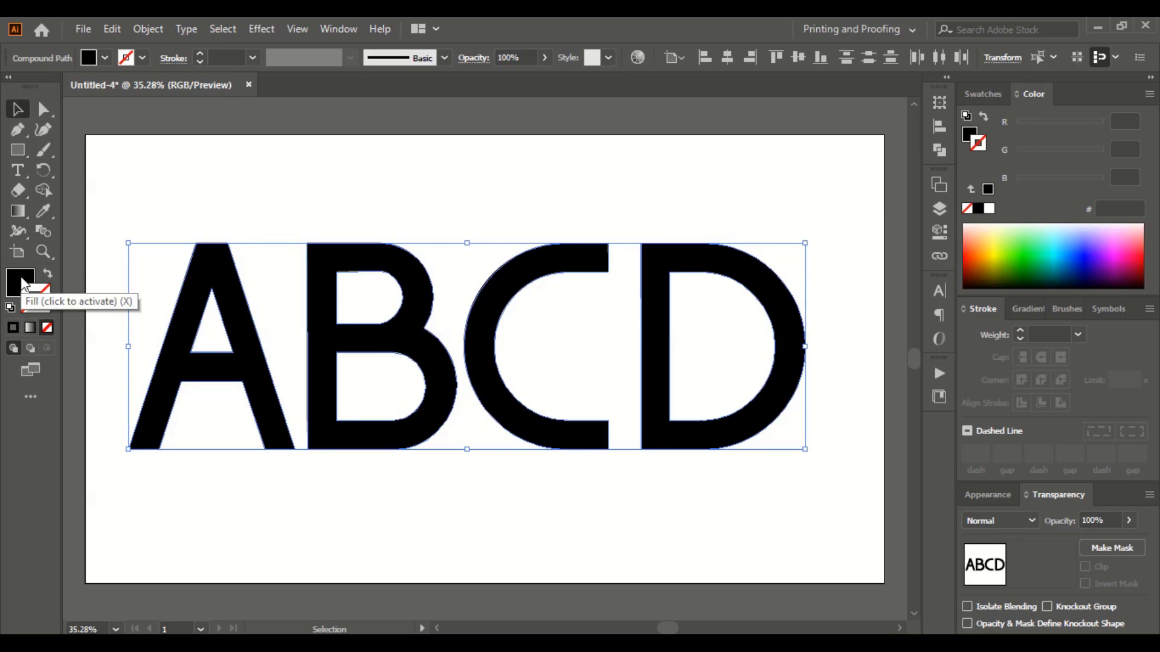
- Set the letters' fill to None and give them an 18 pt black stroke
click(19, 276)
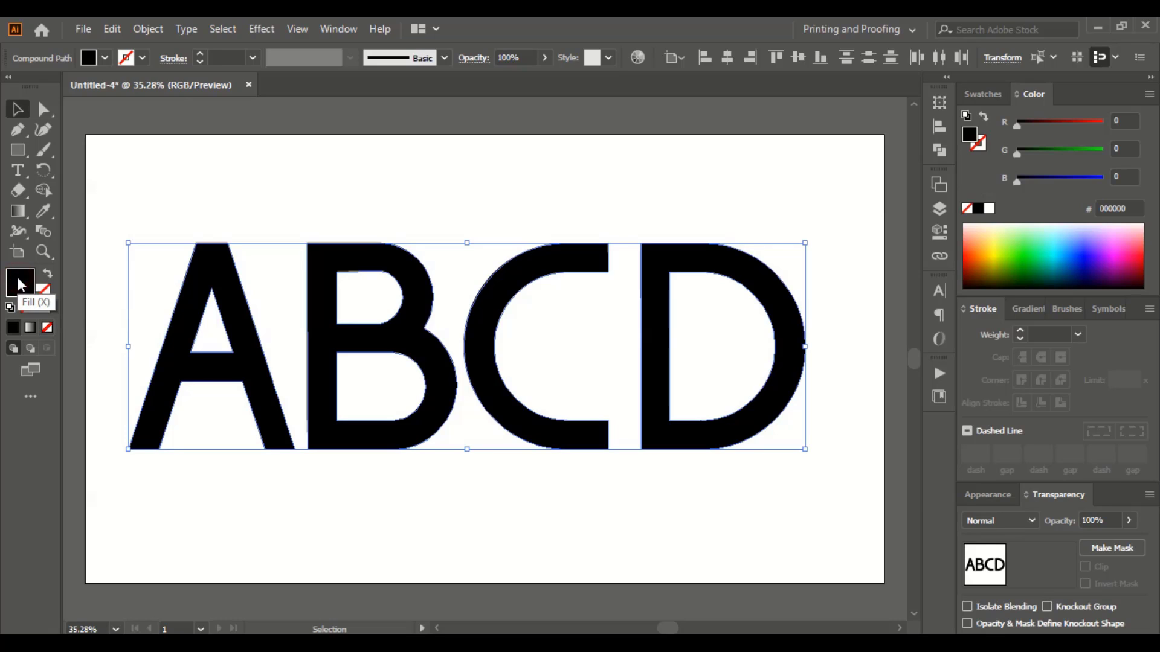
mouse_move(46, 327)
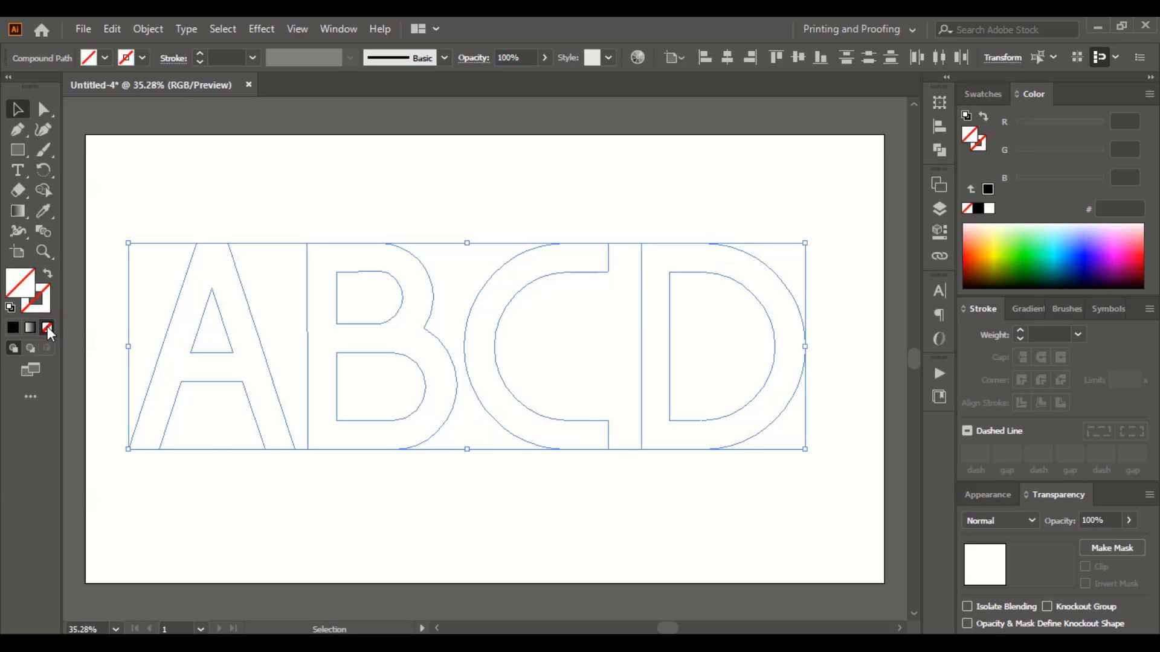
mouse_move(43, 307)
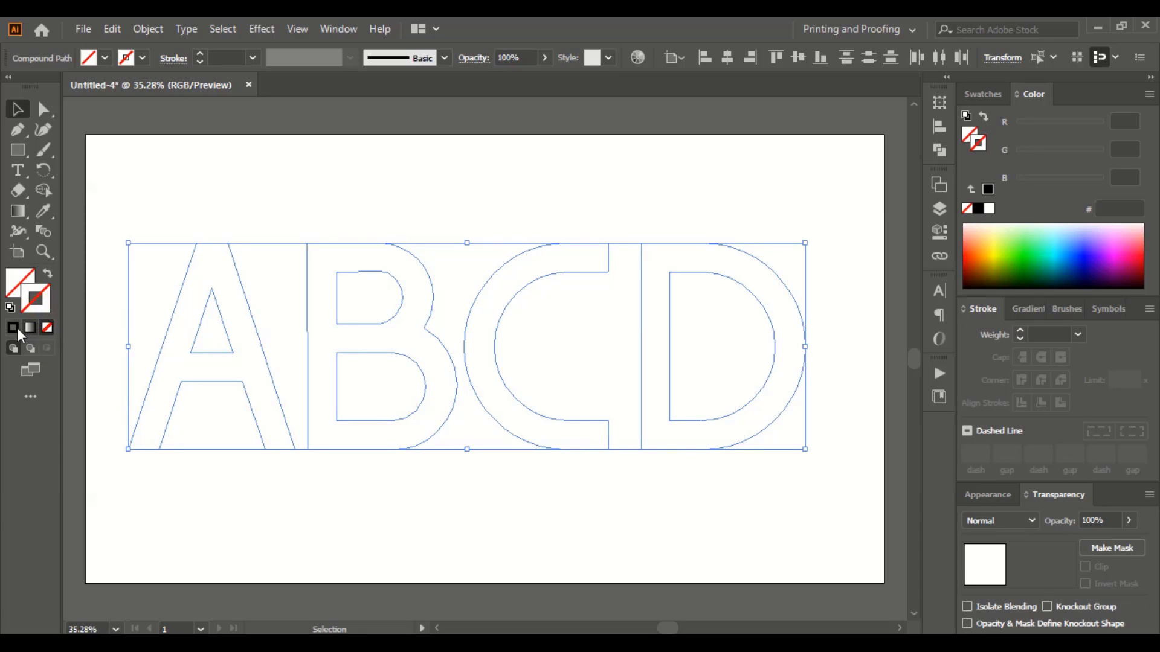
click(12, 328)
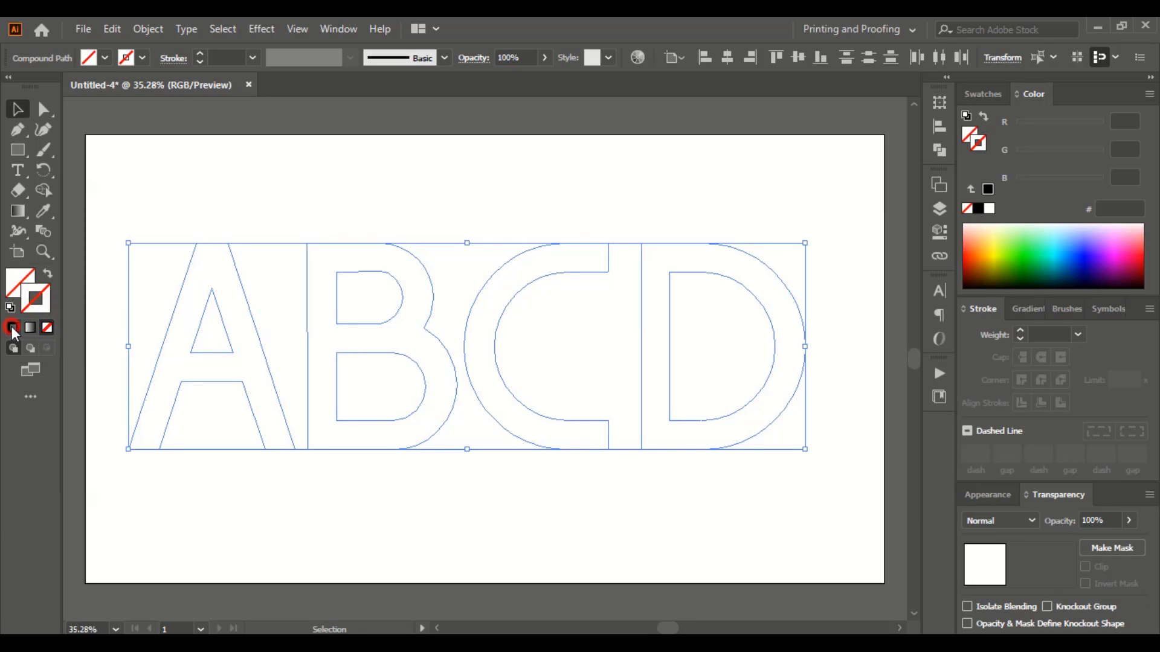
click(13, 326)
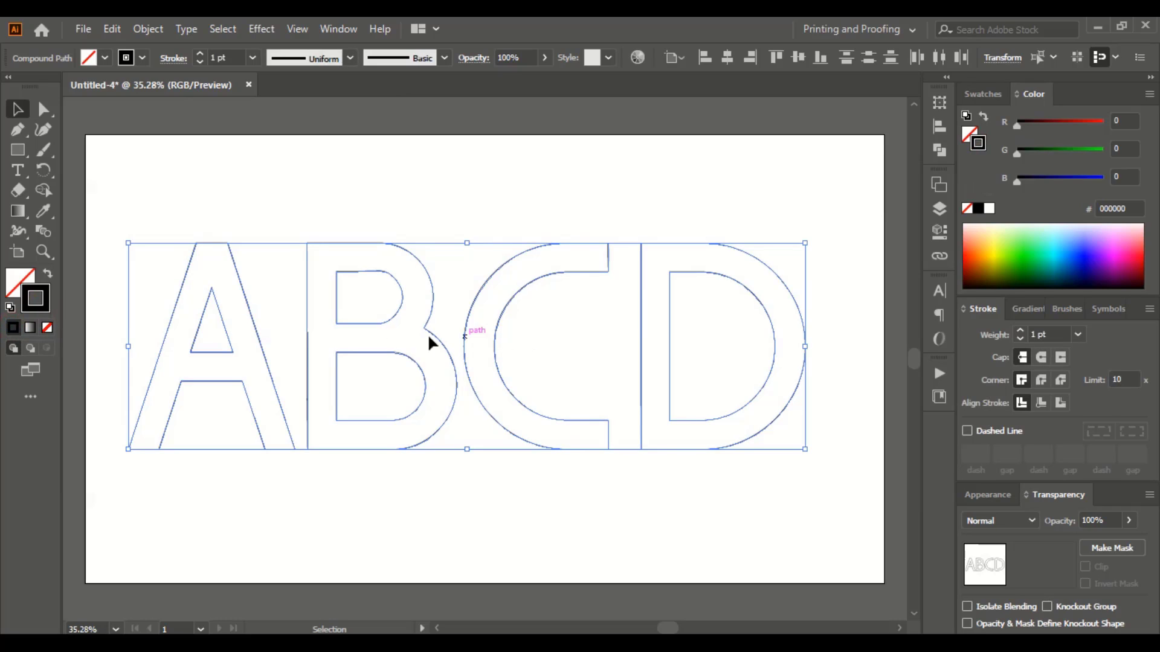
mouse_move(225, 416)
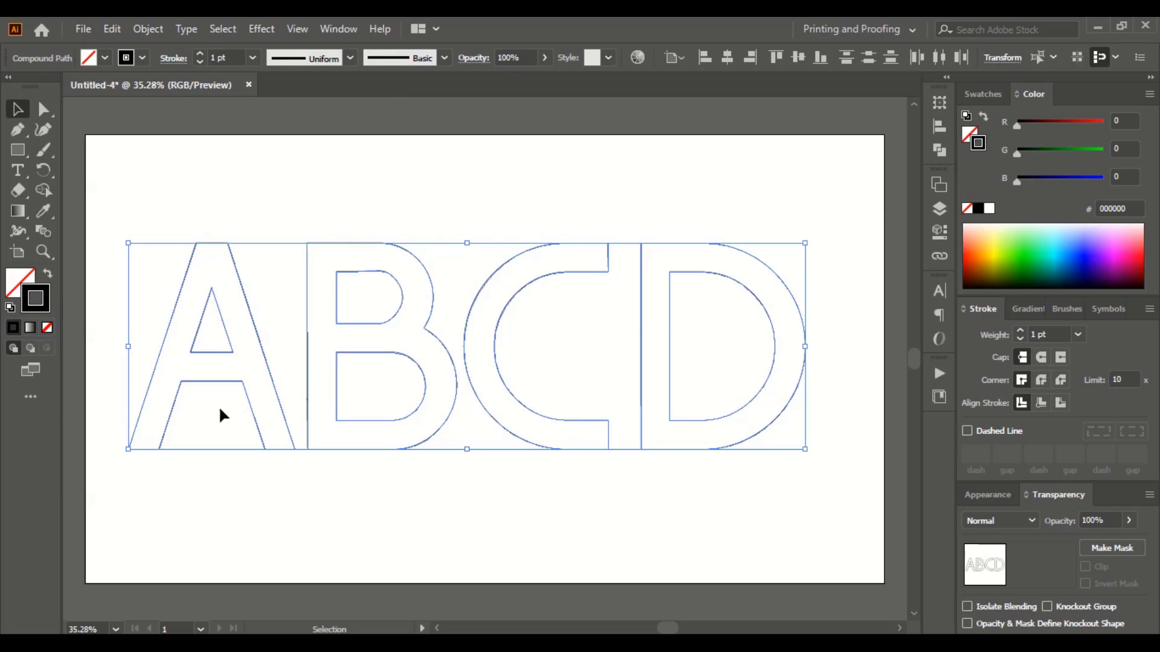
mouse_move(200, 58)
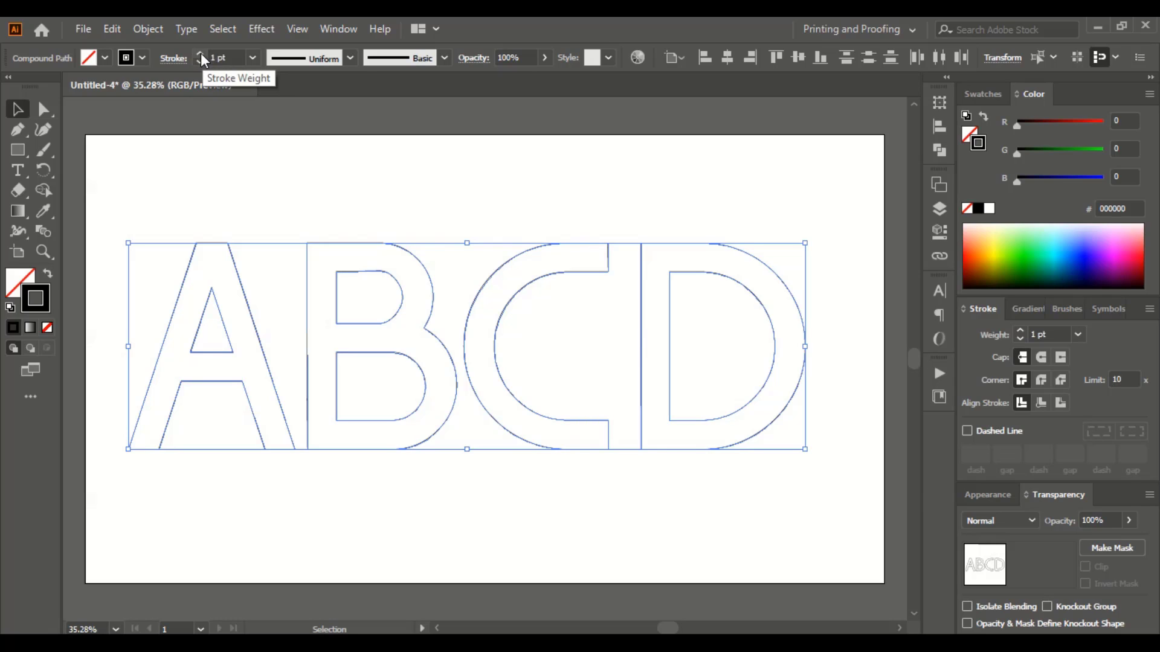
click(201, 54)
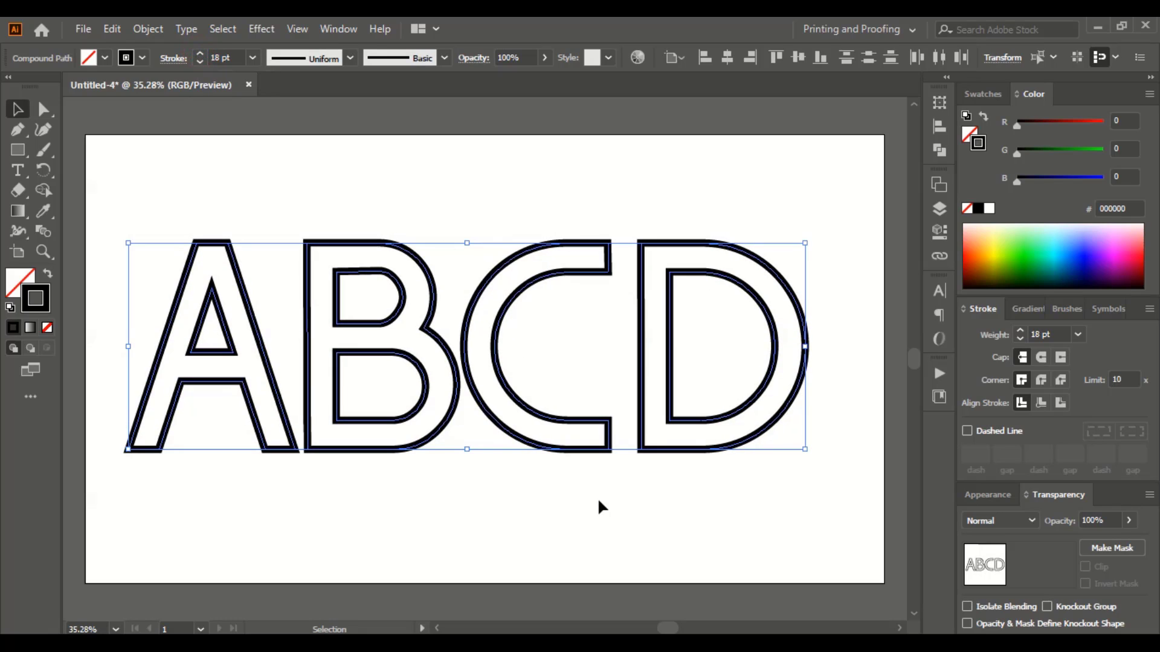
mouse_move(1005, 175)
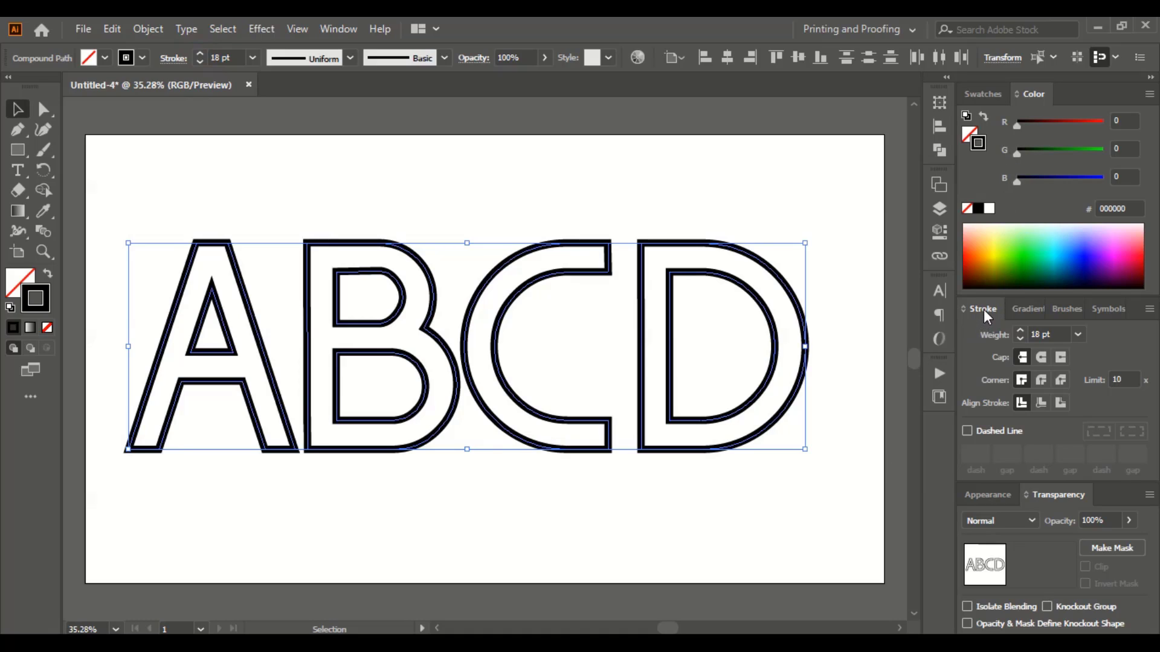
mouse_move(992, 324)
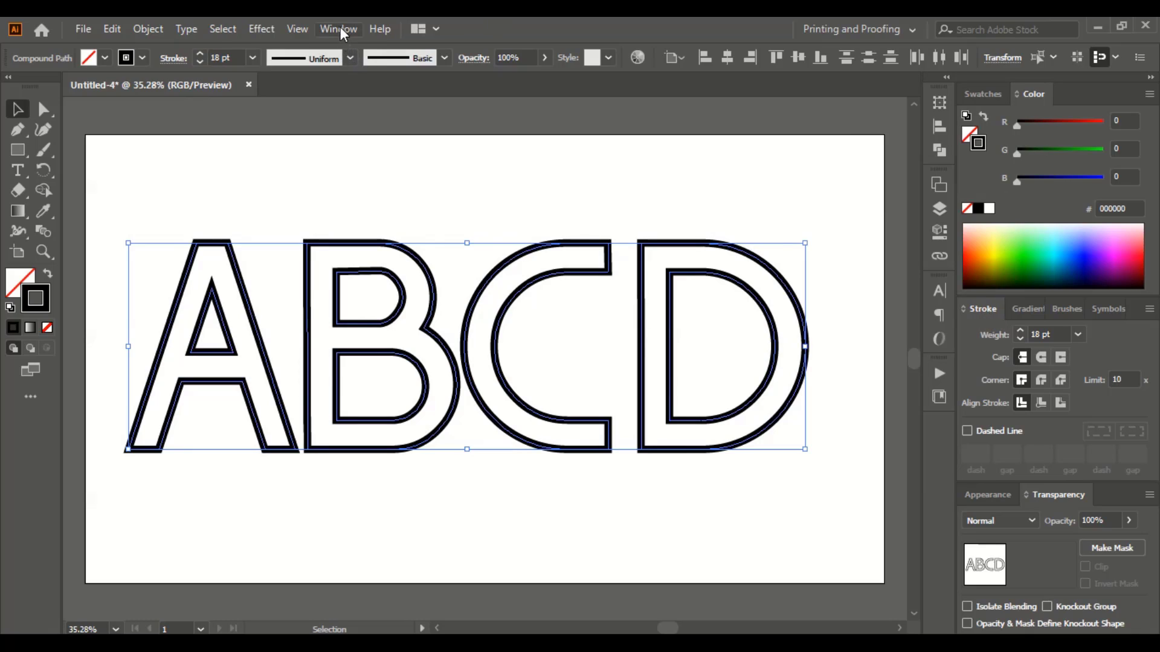
mouse_move(377, 36)
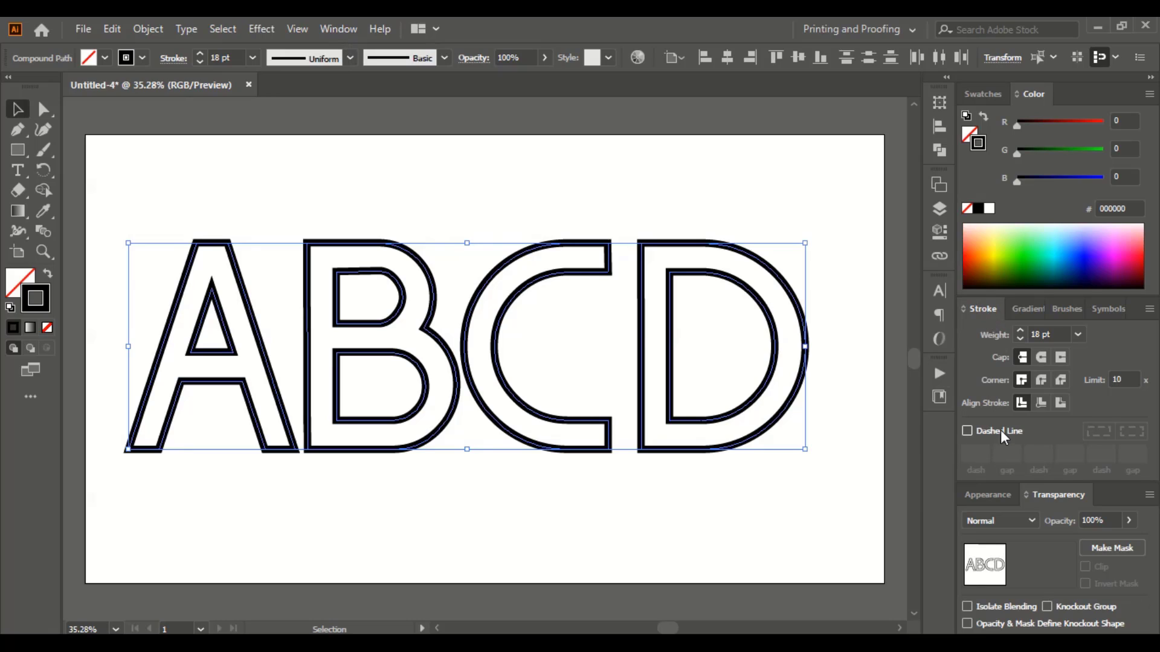
mouse_move(1028, 442)
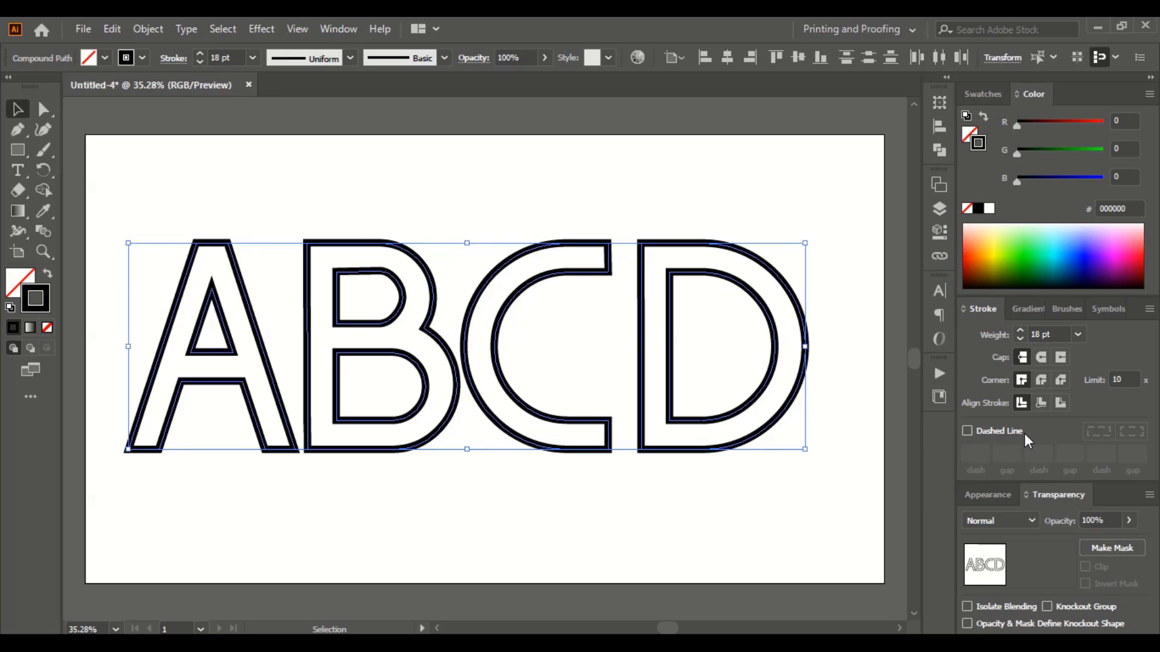
- Make the outline a dashed line with 20 pt dashes and 20 pt gaps
click(966, 431)
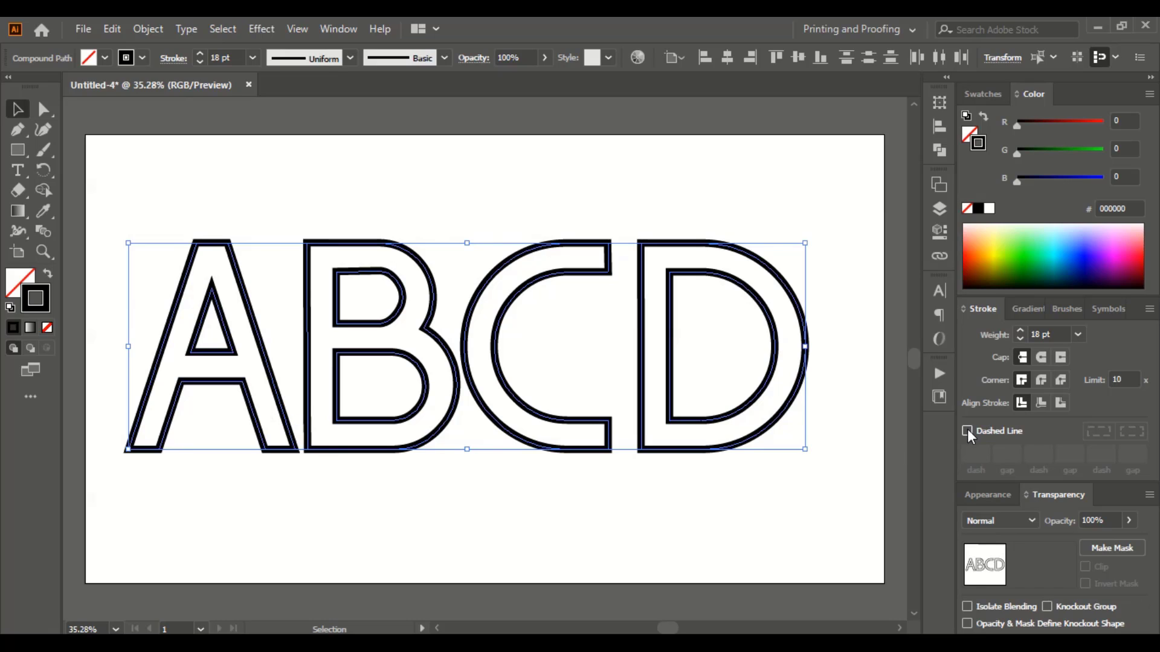
click(967, 431)
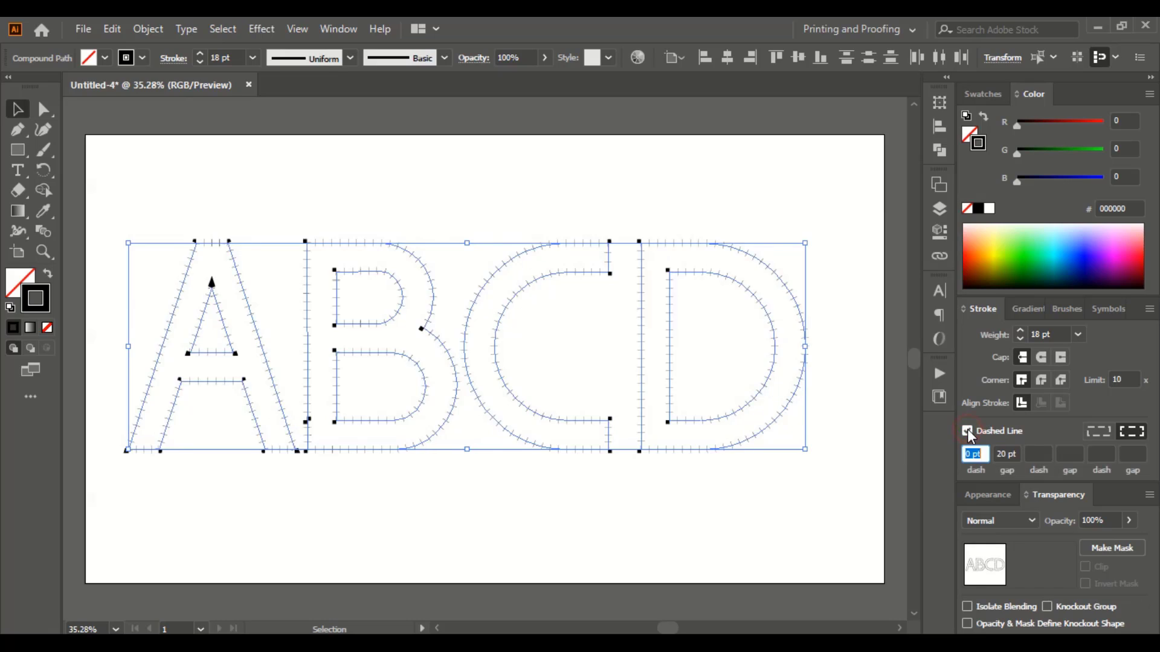
click(967, 431)
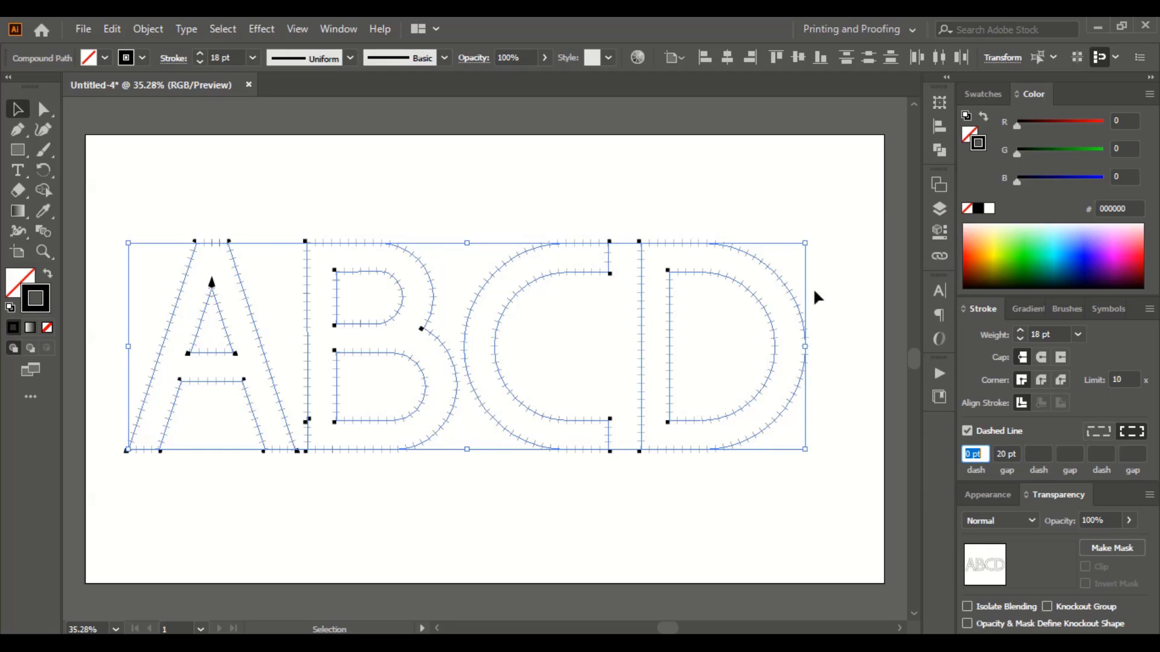
mouse_move(330, 271)
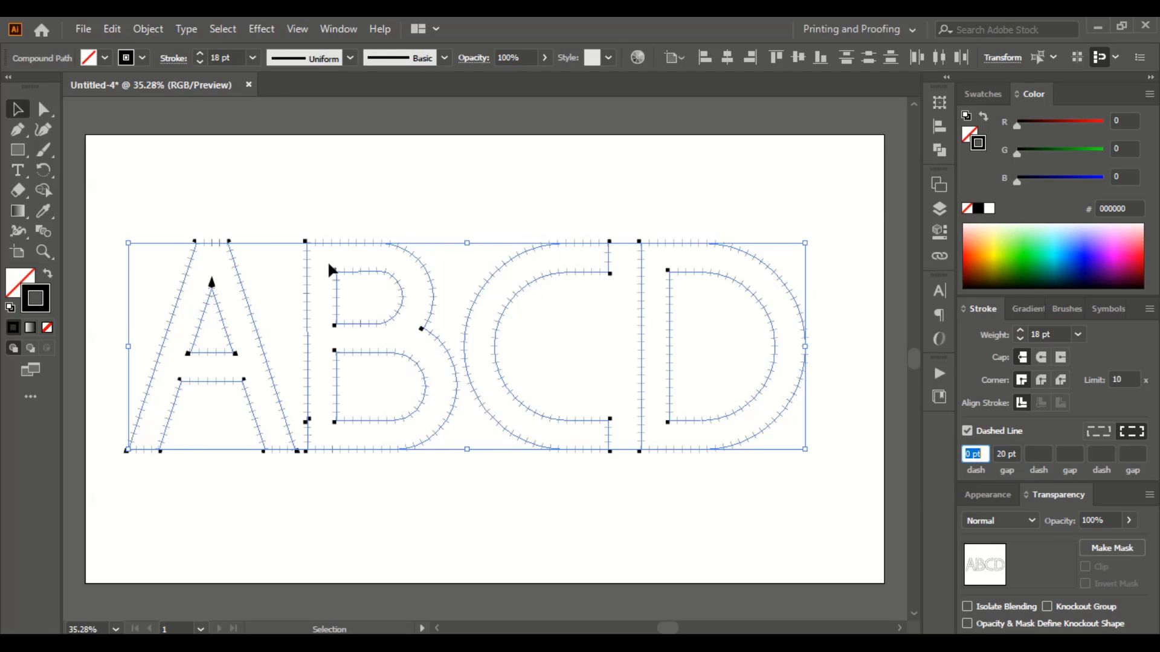
mouse_move(681, 479)
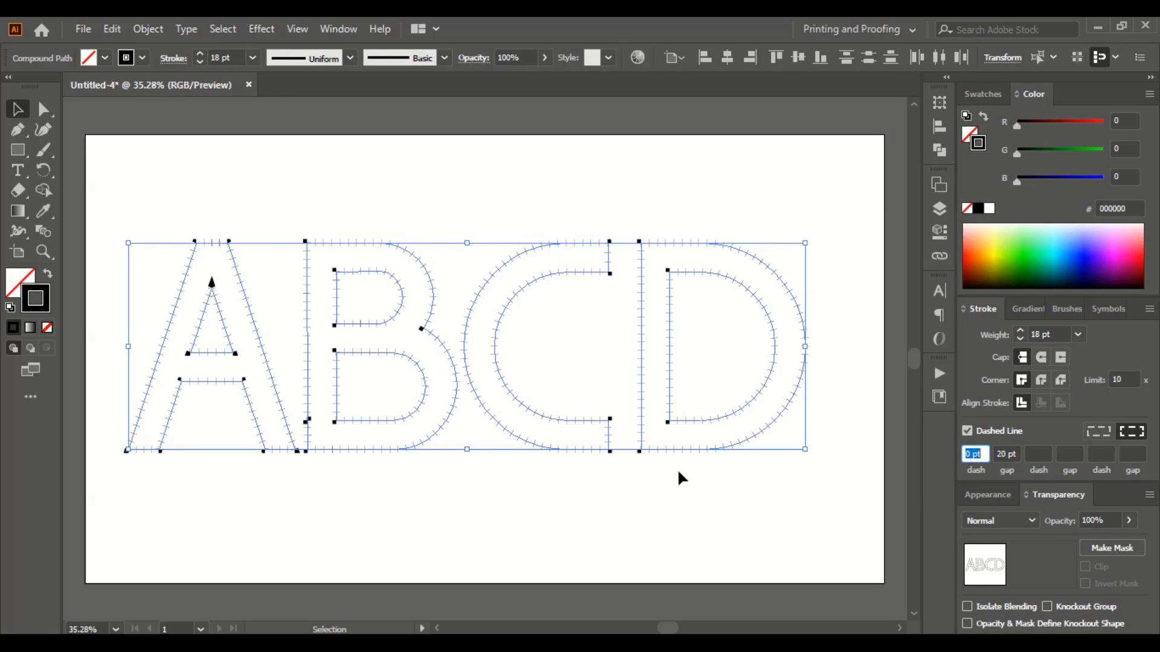
mouse_move(736, 396)
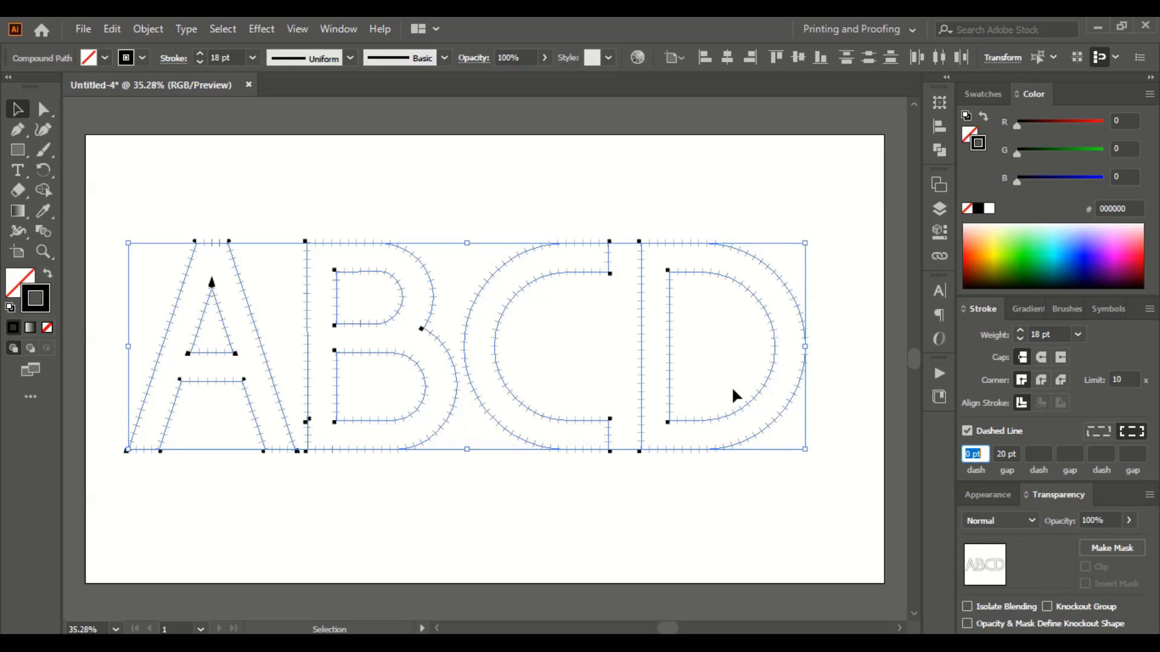
mouse_move(1004, 473)
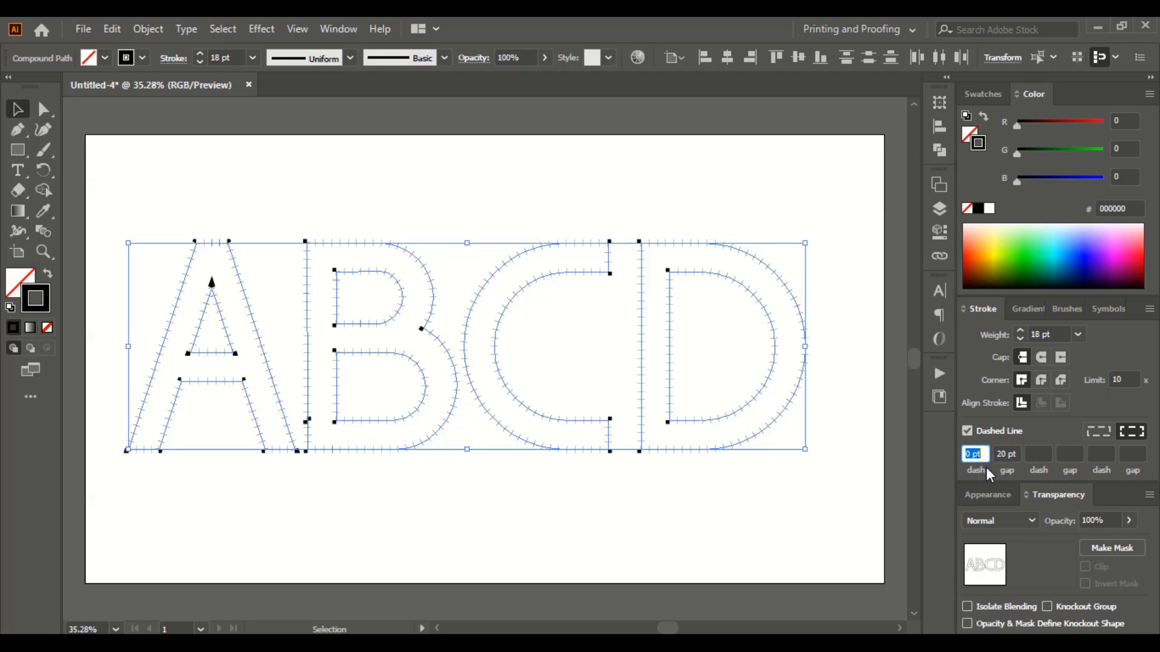
mouse_move(979, 481)
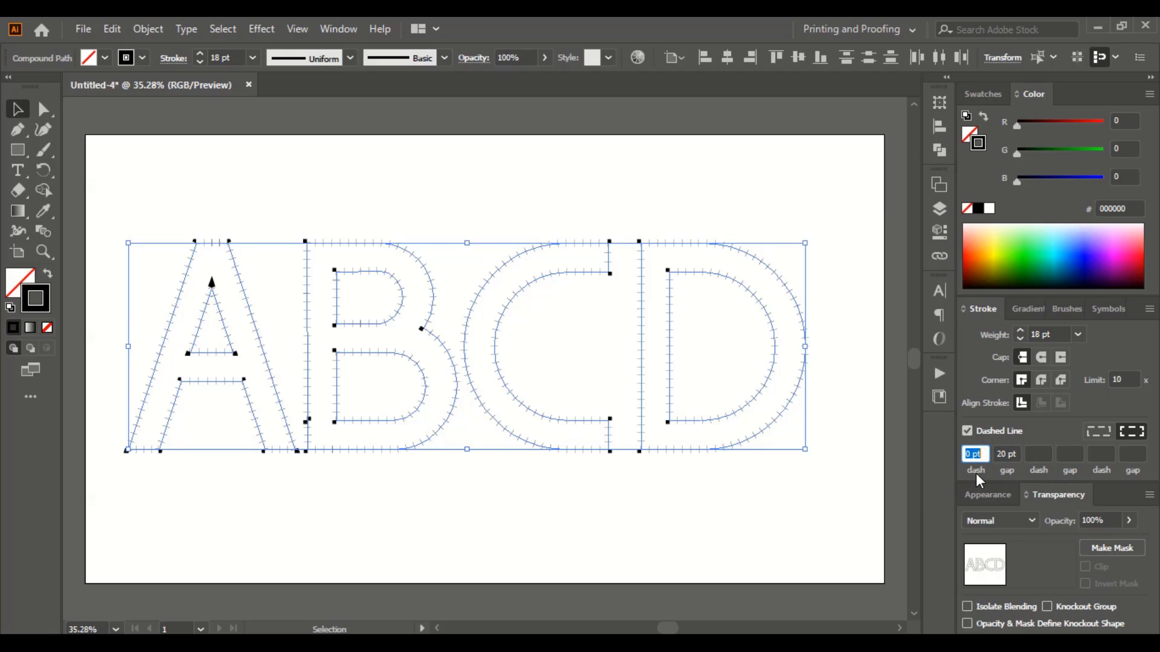
mouse_move(1150, 472)
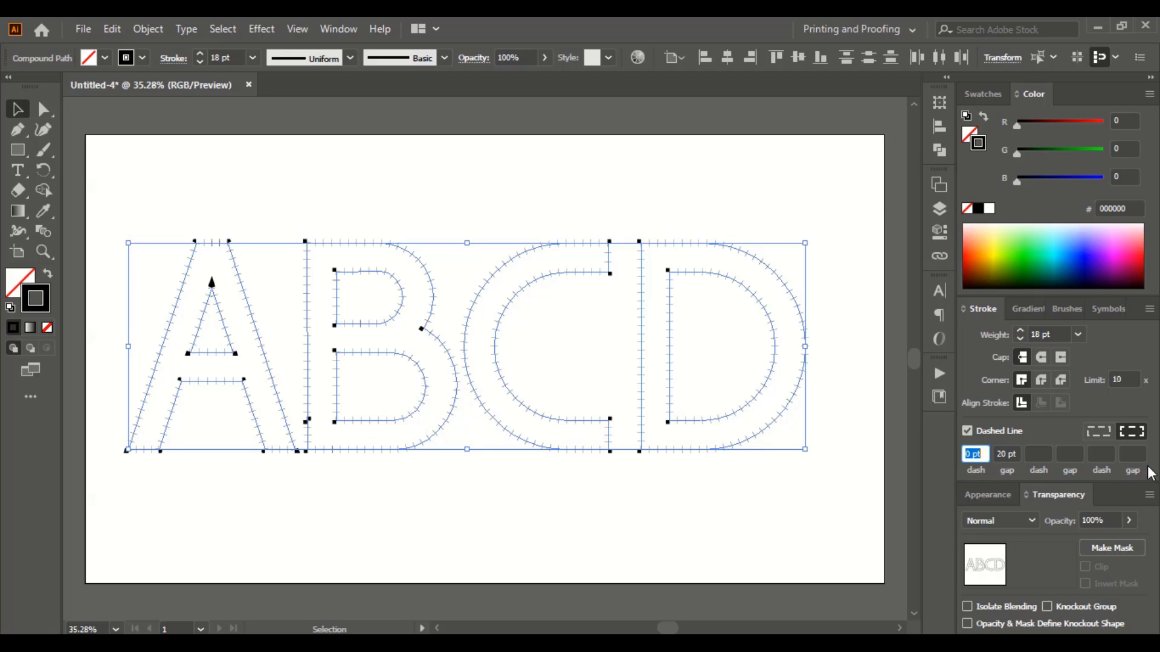
mouse_move(990, 467)
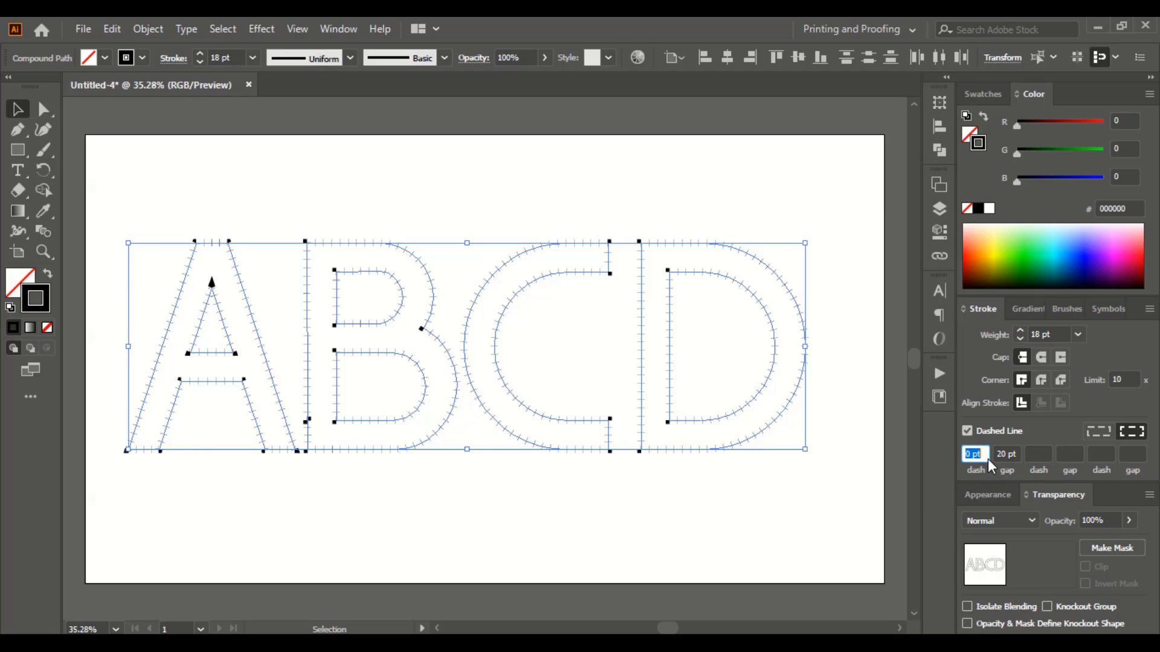
mouse_move(968, 490)
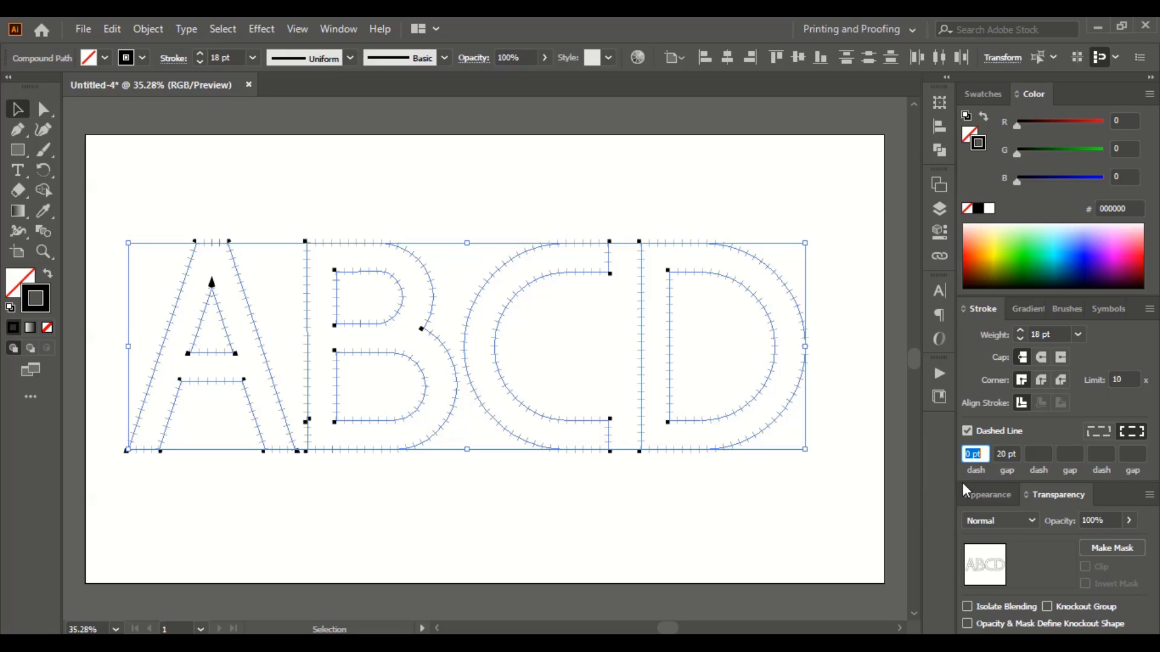
text(20)
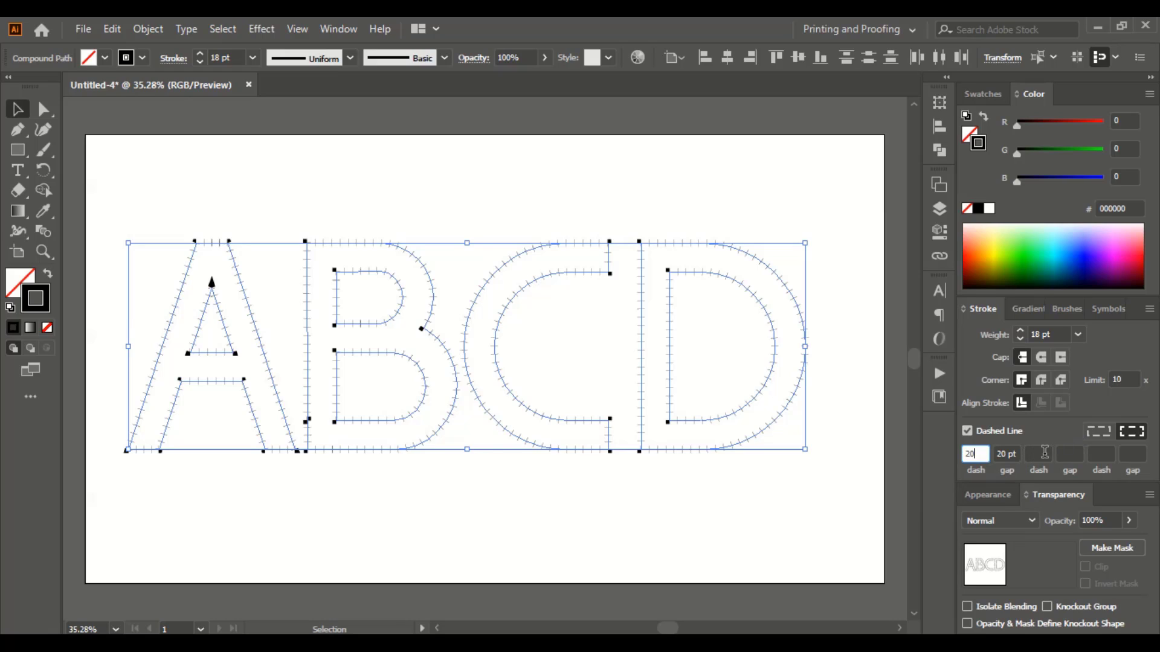
mouse_move(1069, 470)
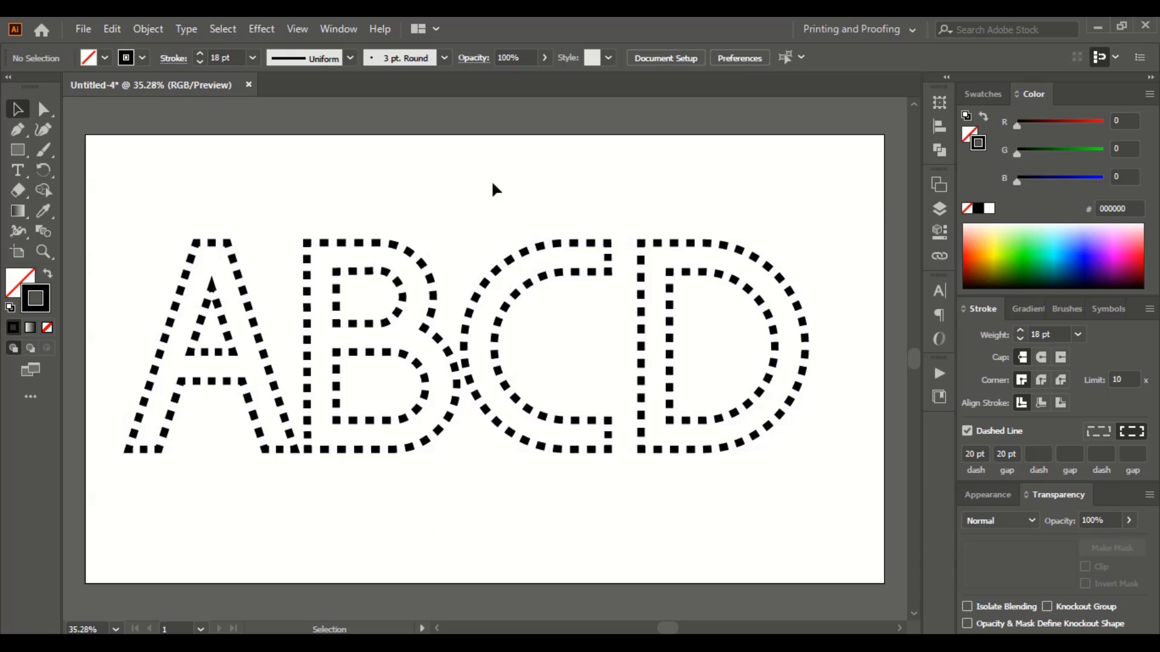
mouse_move(634, 474)
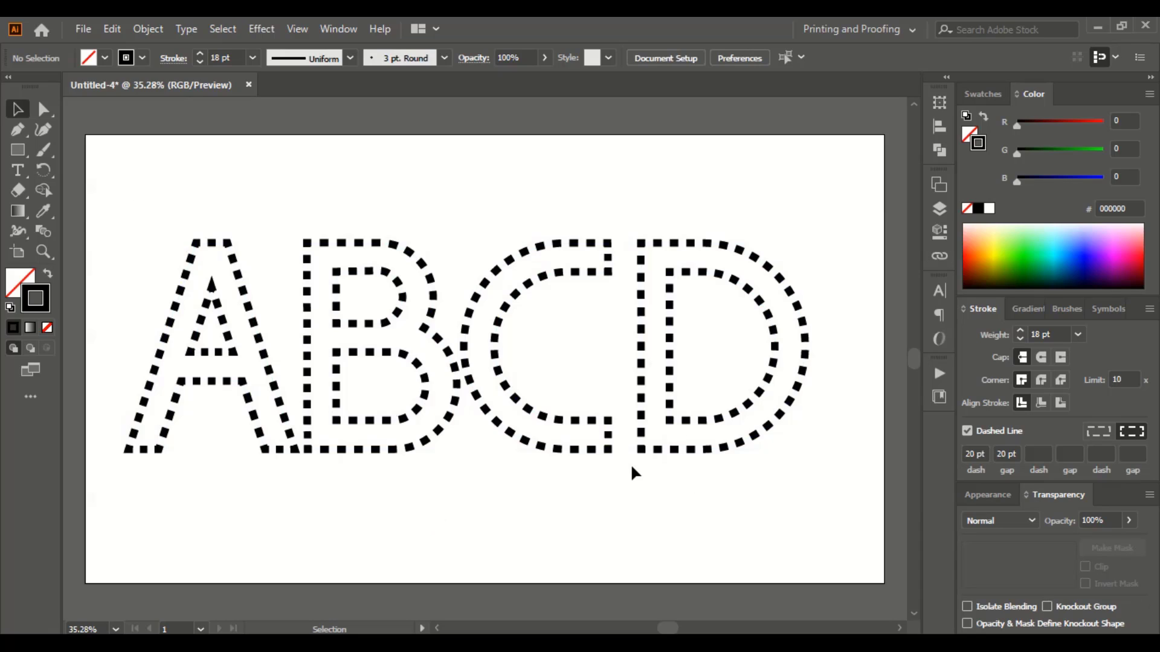
mouse_move(243, 276)
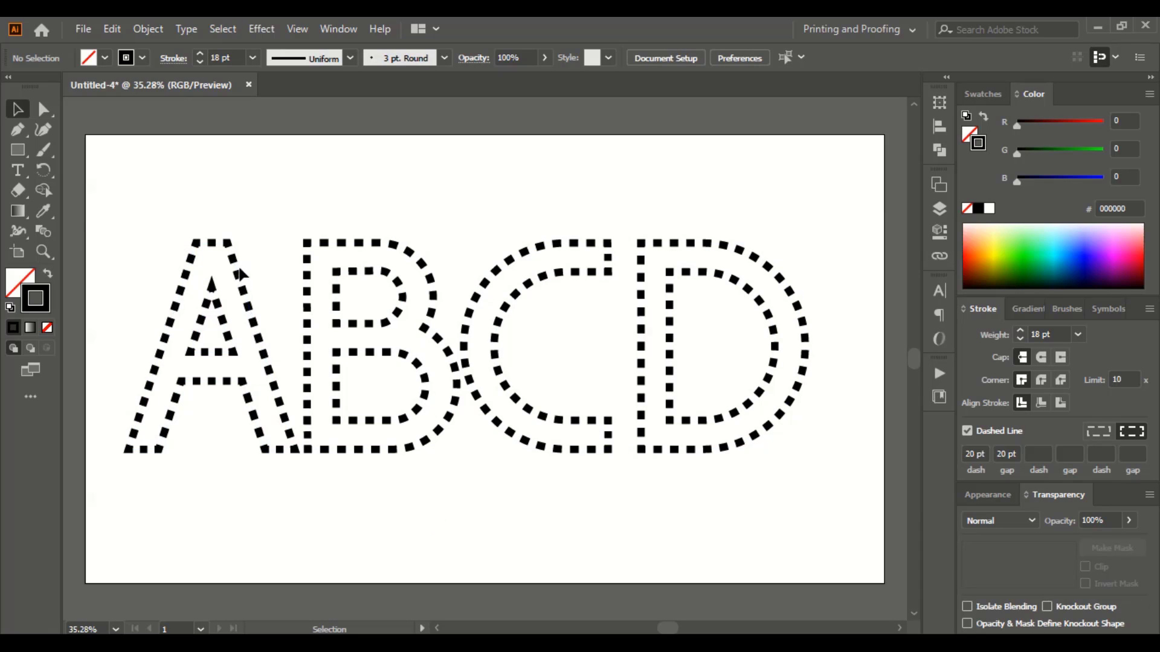
- Set the dash to 0 pt with a 20 pt gap and apply Round Cap
click(240, 292)
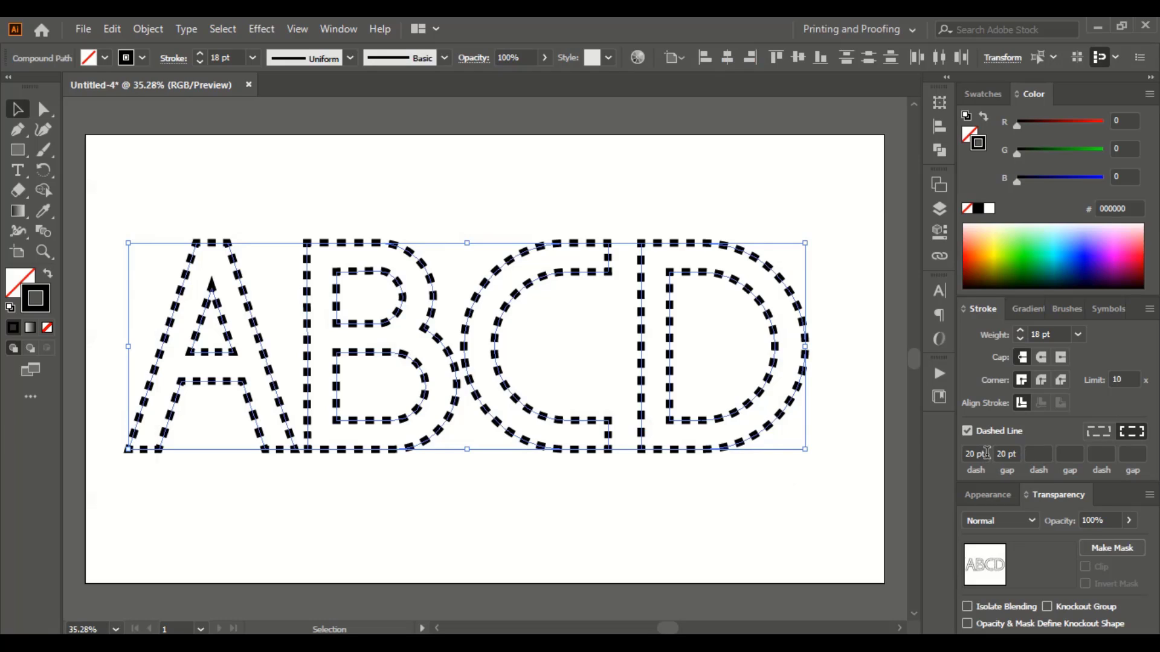
mouse_move(988, 458)
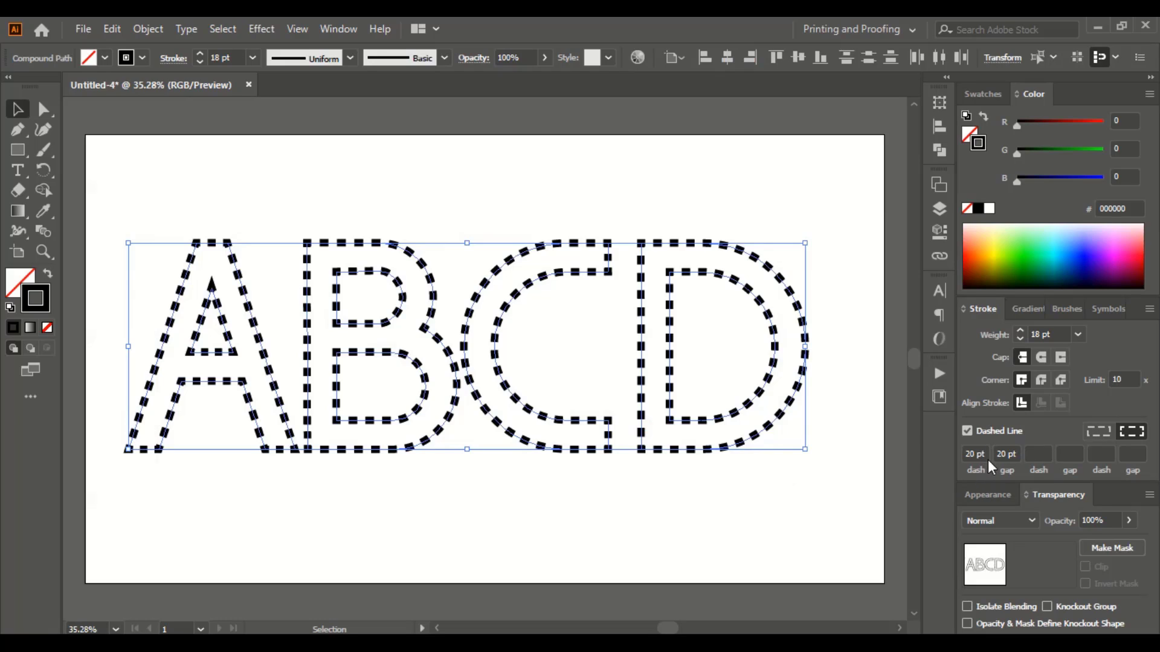
click(975, 453)
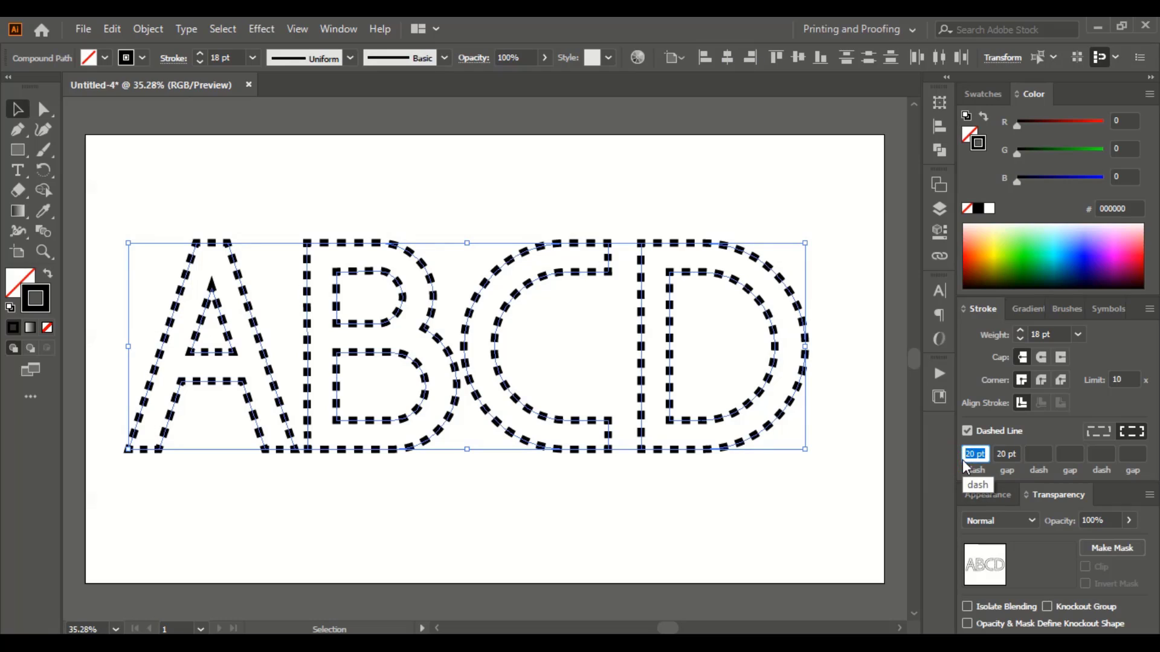
text(0)
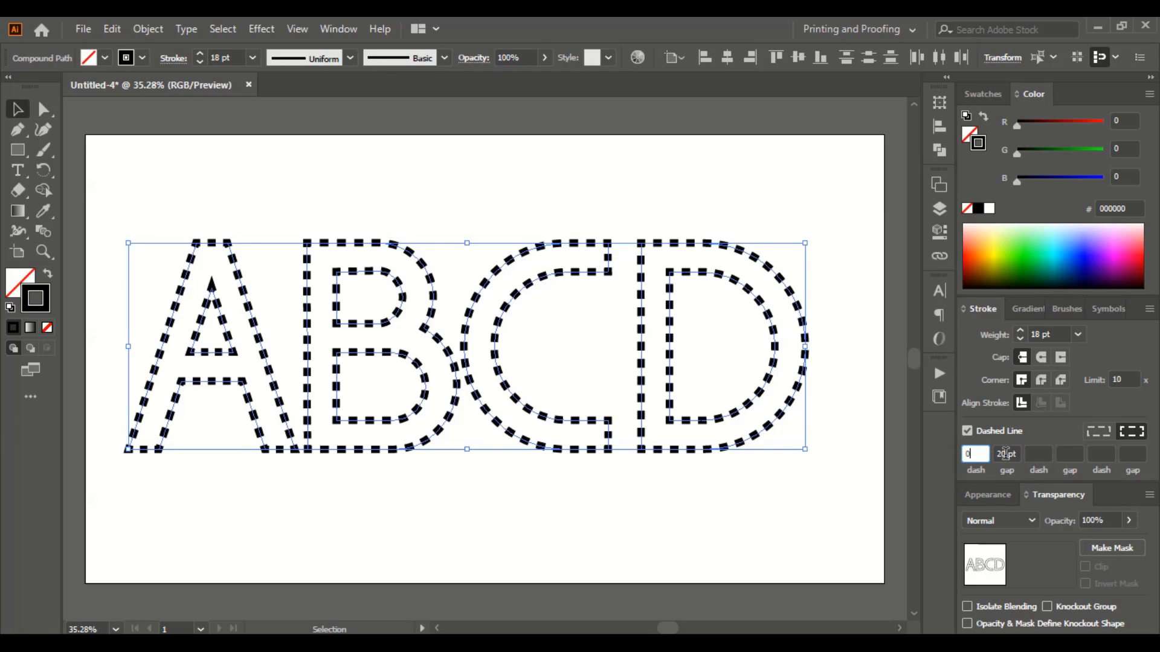
text(20)
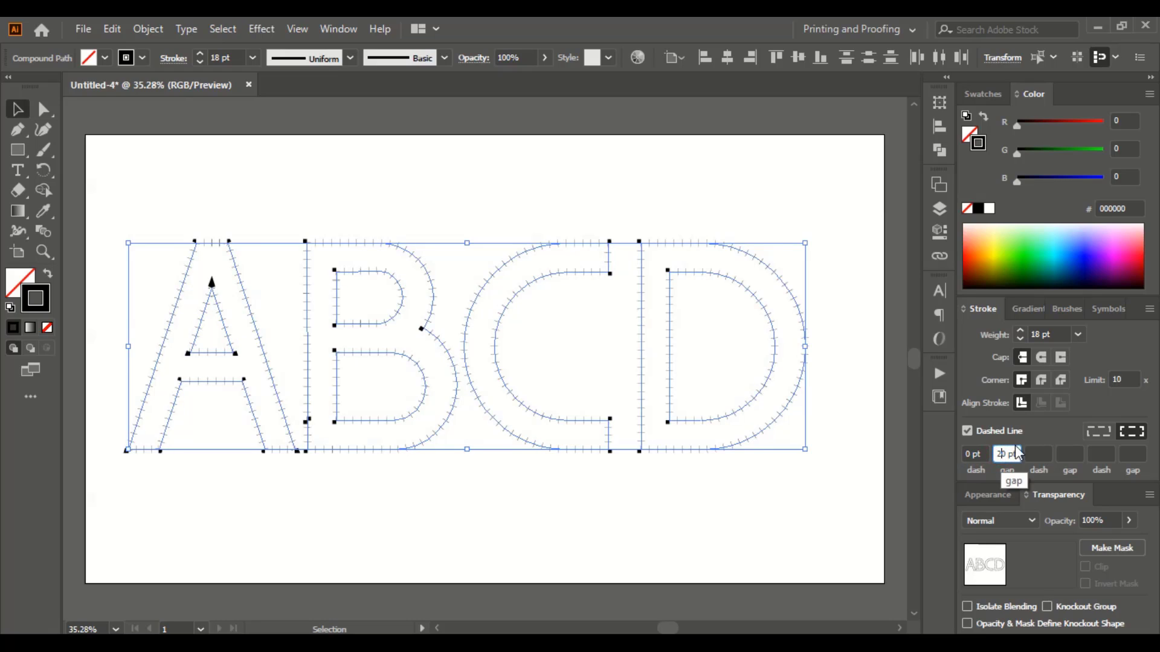
text(20 pt)
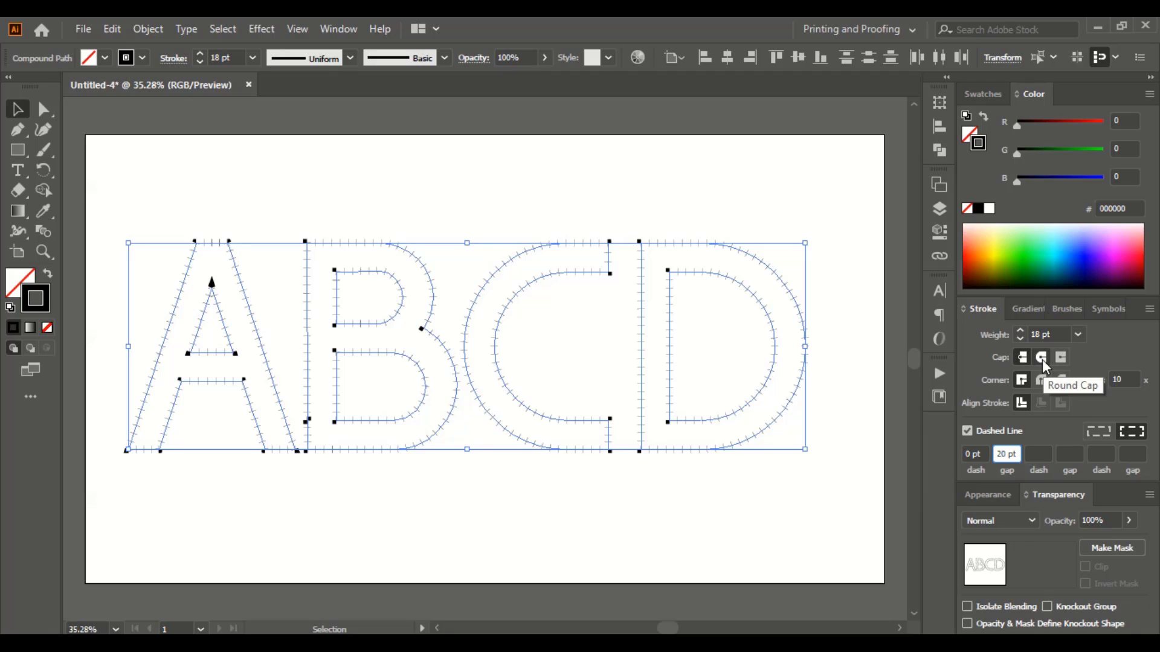
click(1040, 357)
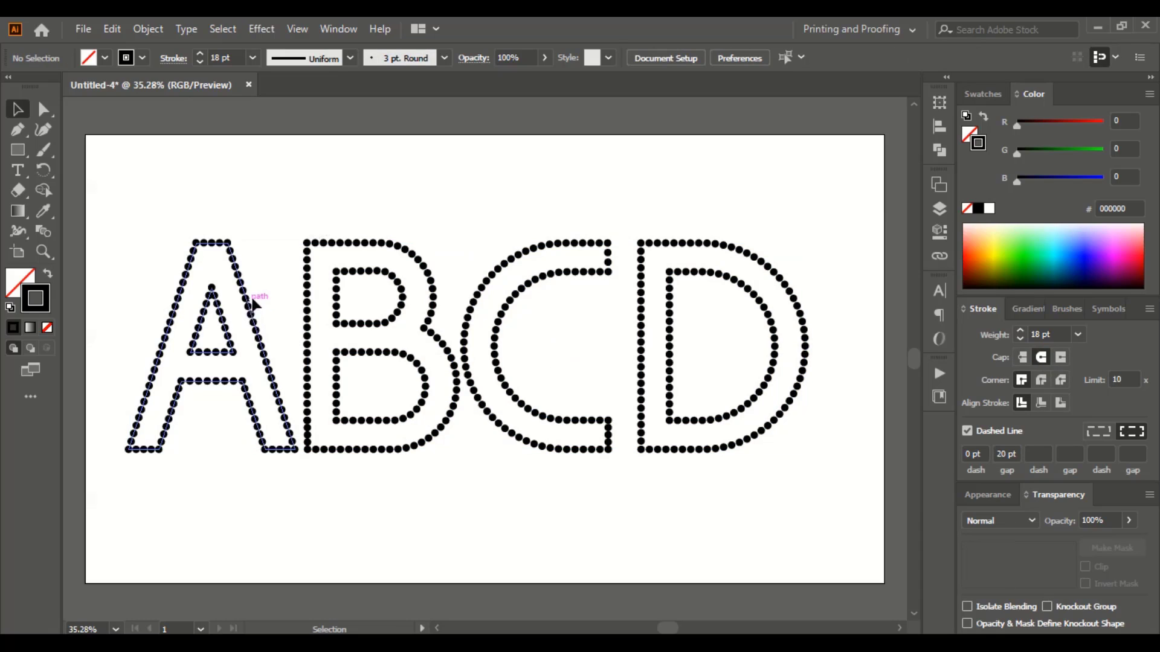
mouse_move(277, 405)
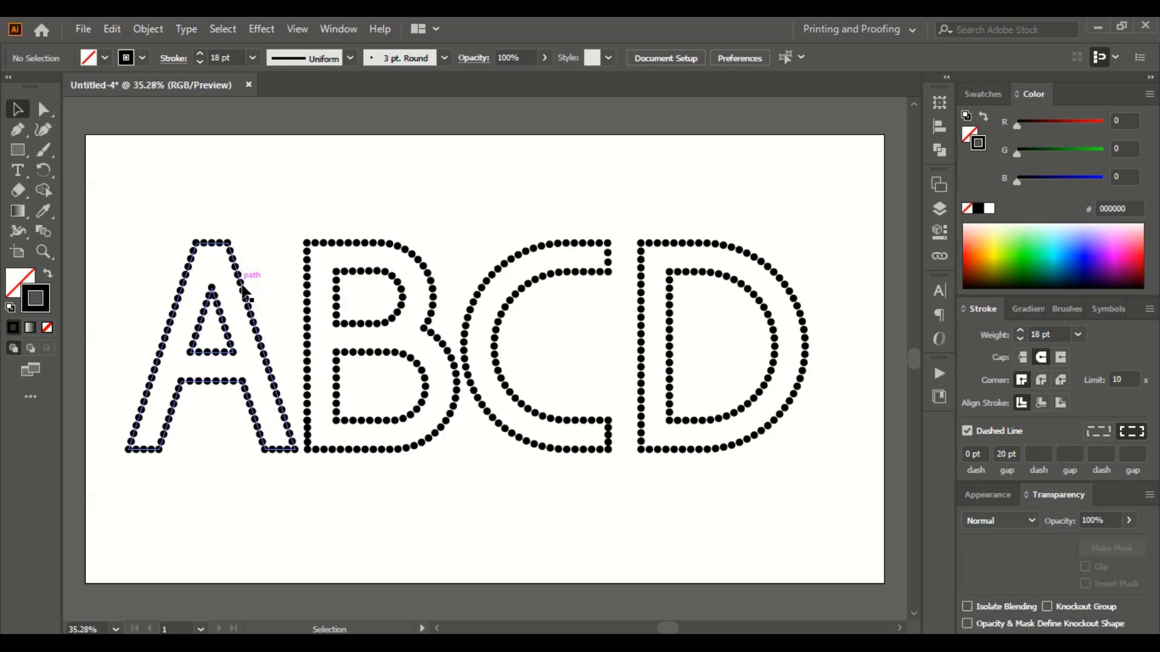
mouse_move(255, 326)
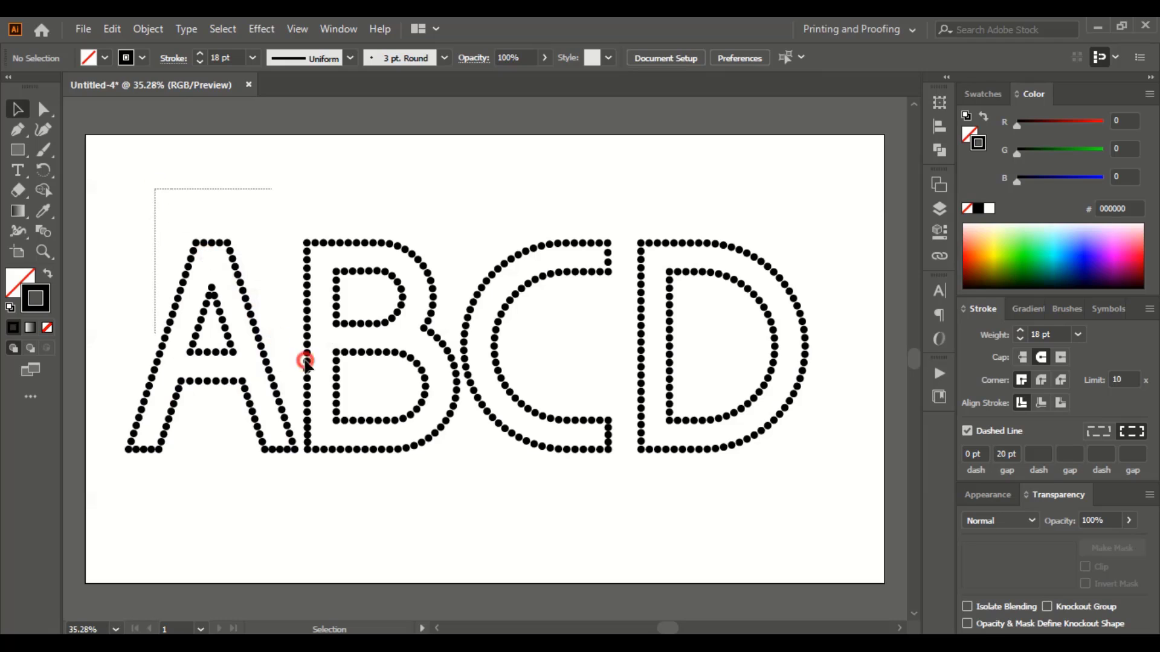
- Raise the dashed-line gap between the ABCD dots to 30 pt
click(305, 363)
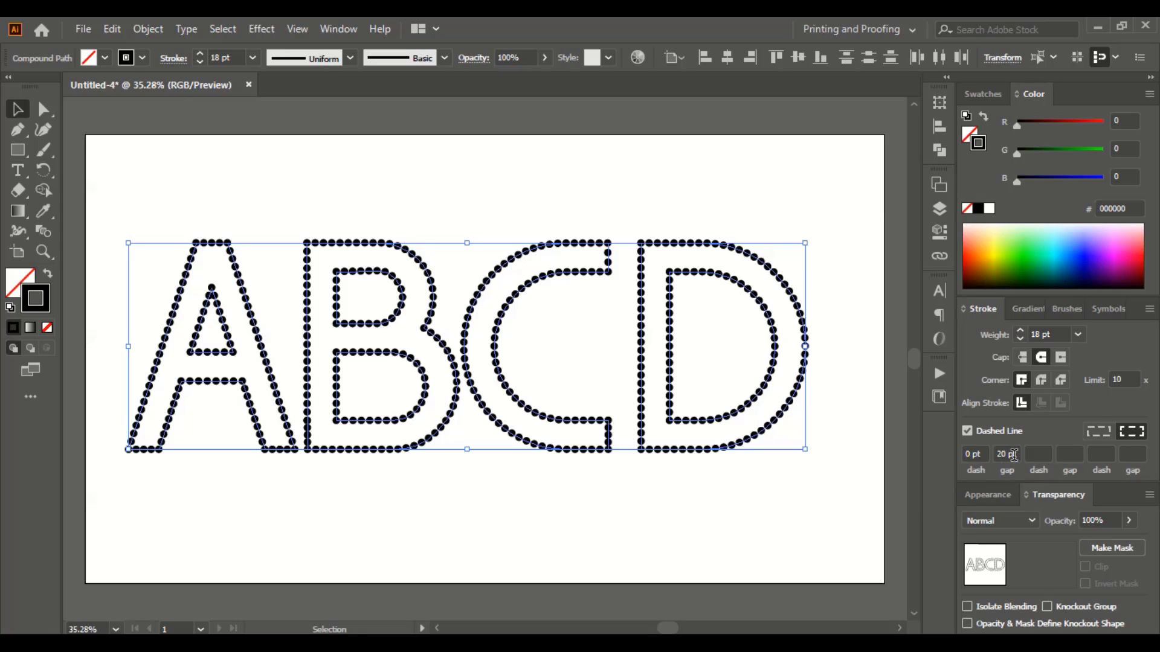
mouse_move(1033, 472)
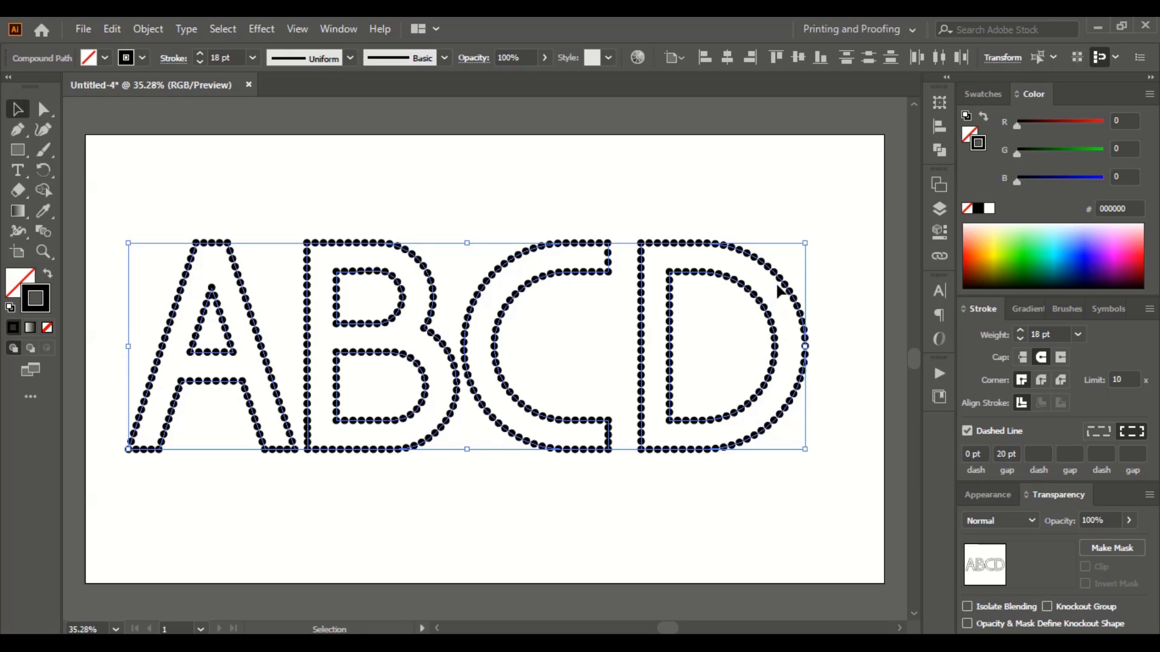
mouse_move(416, 263)
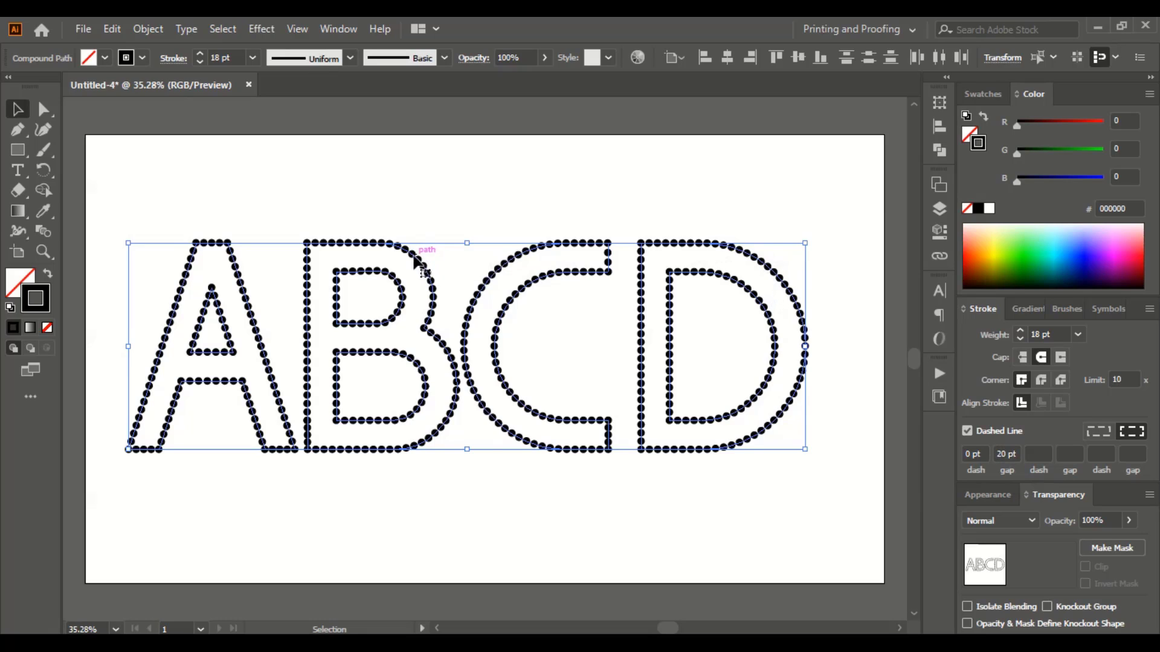
mouse_move(418, 262)
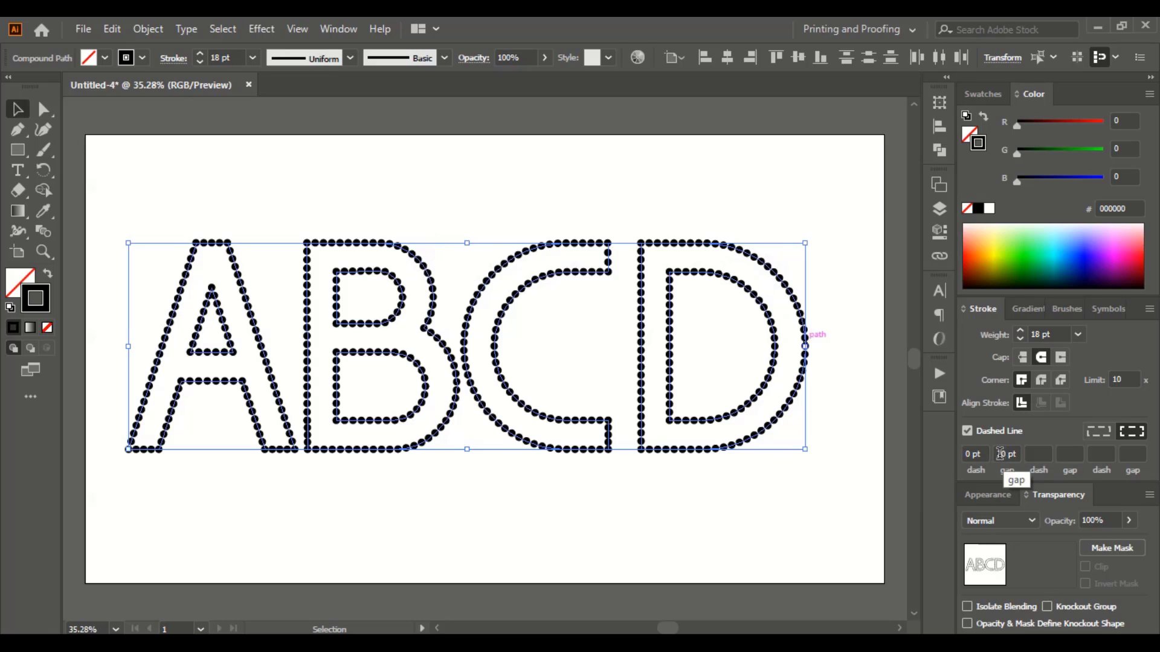
text(20)
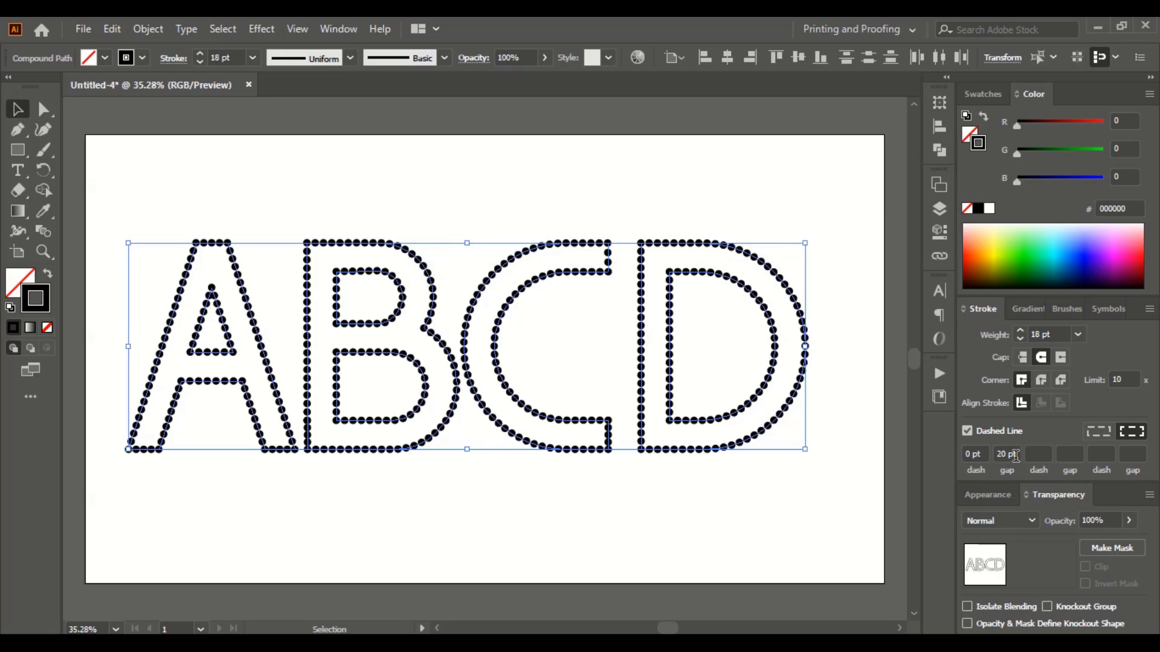
click(1006, 454)
text(37)
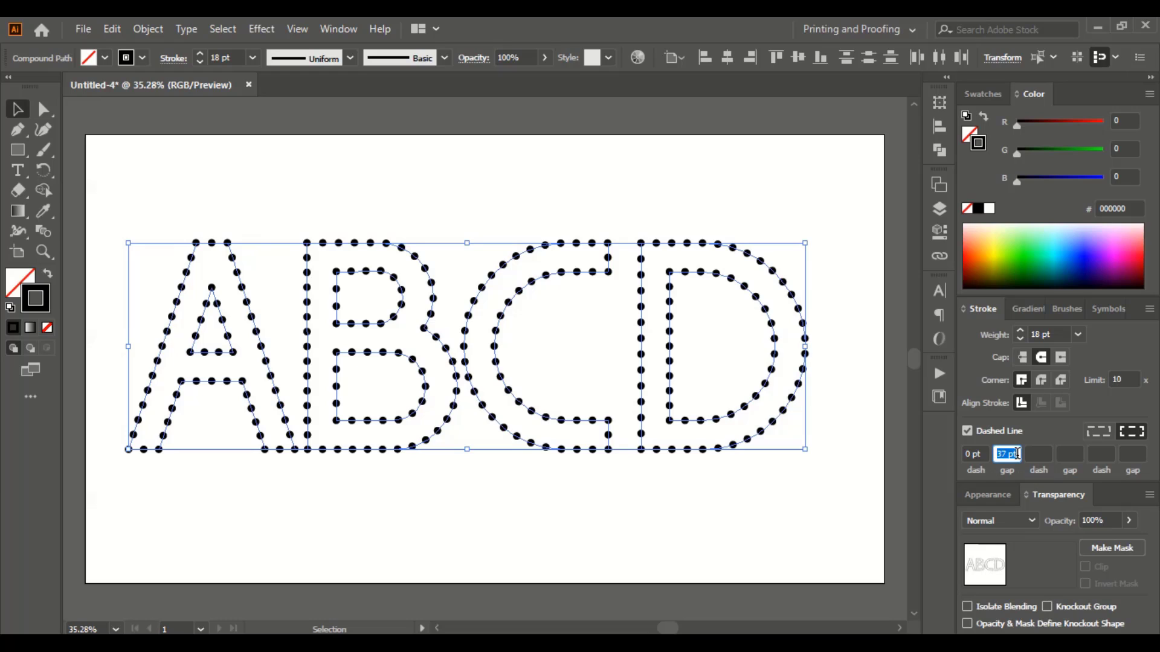
mouse_move(384, 264)
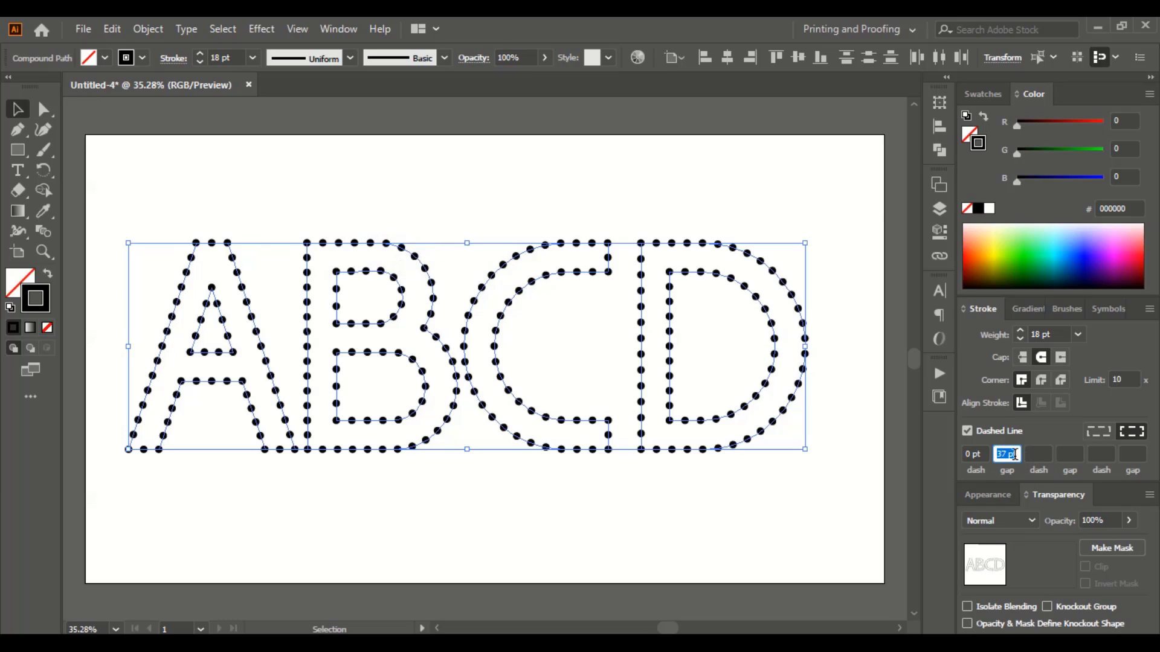
text(35)
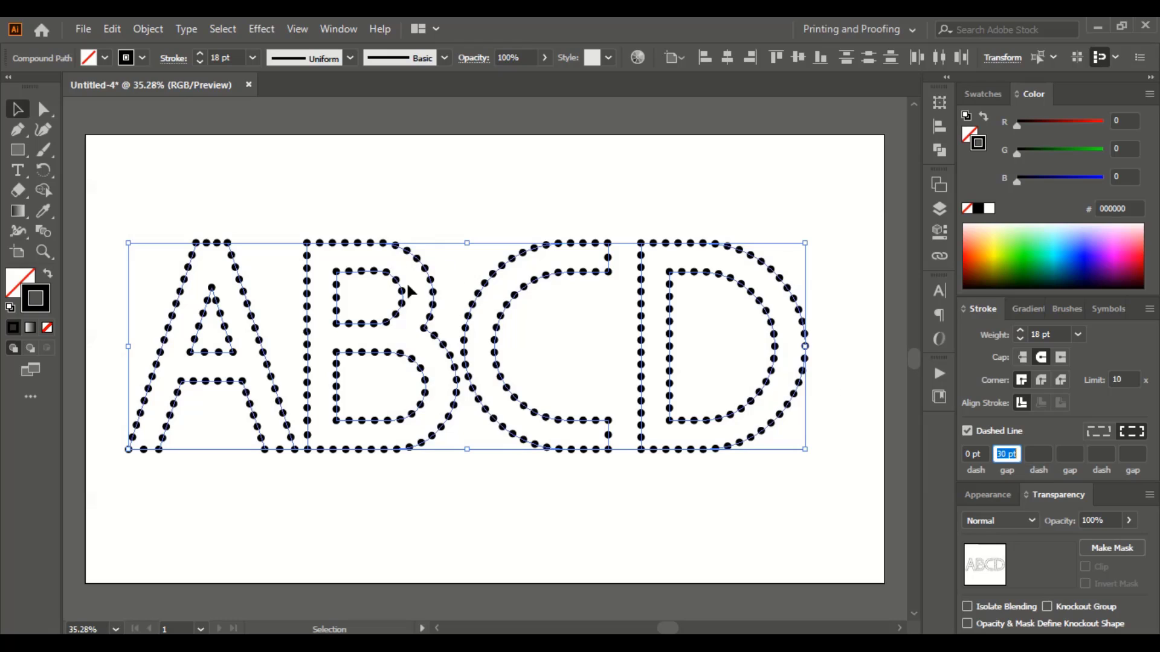
mouse_move(1070, 540)
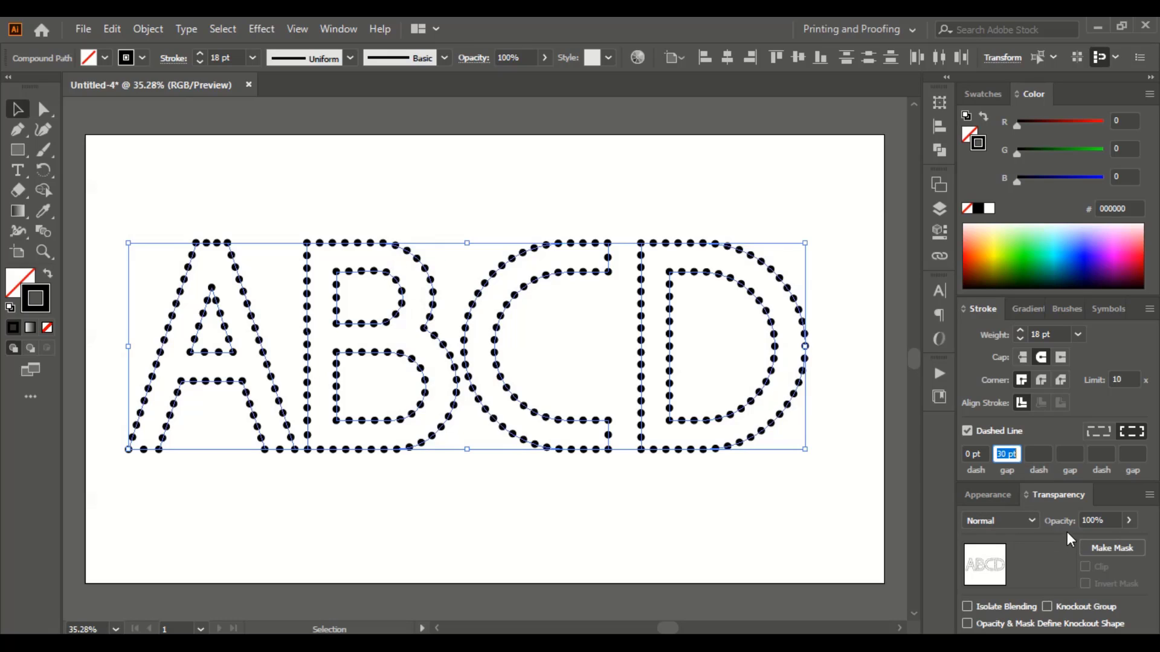